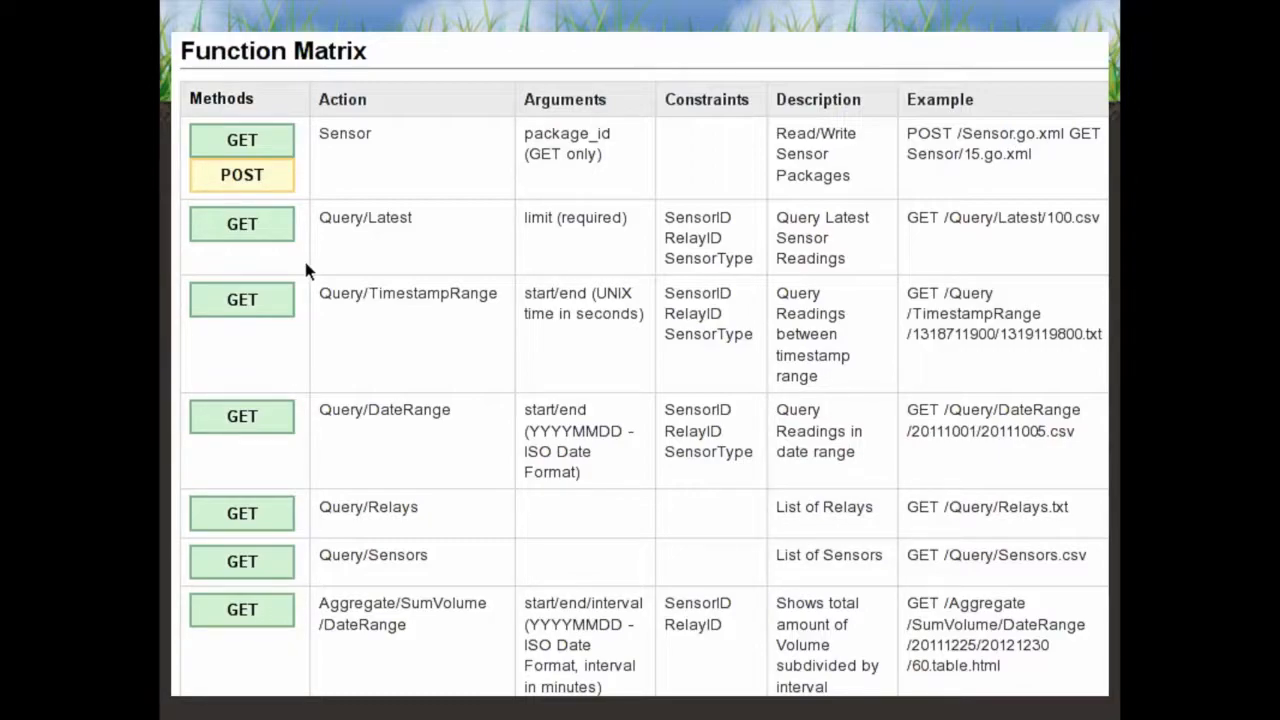
# Advance from the Function Matrix slide to the servlet's Scala service() code slide.
pyautogui.scroll(-3)
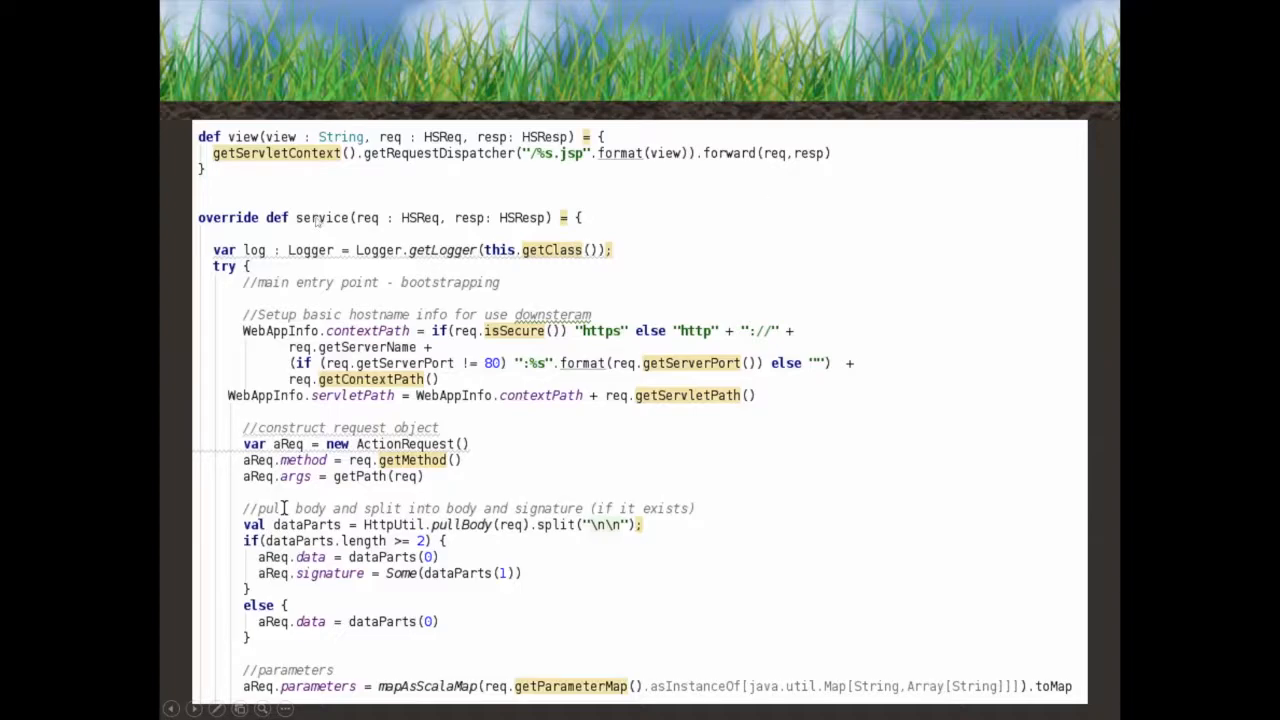
pyautogui.moveTo(548, 188)
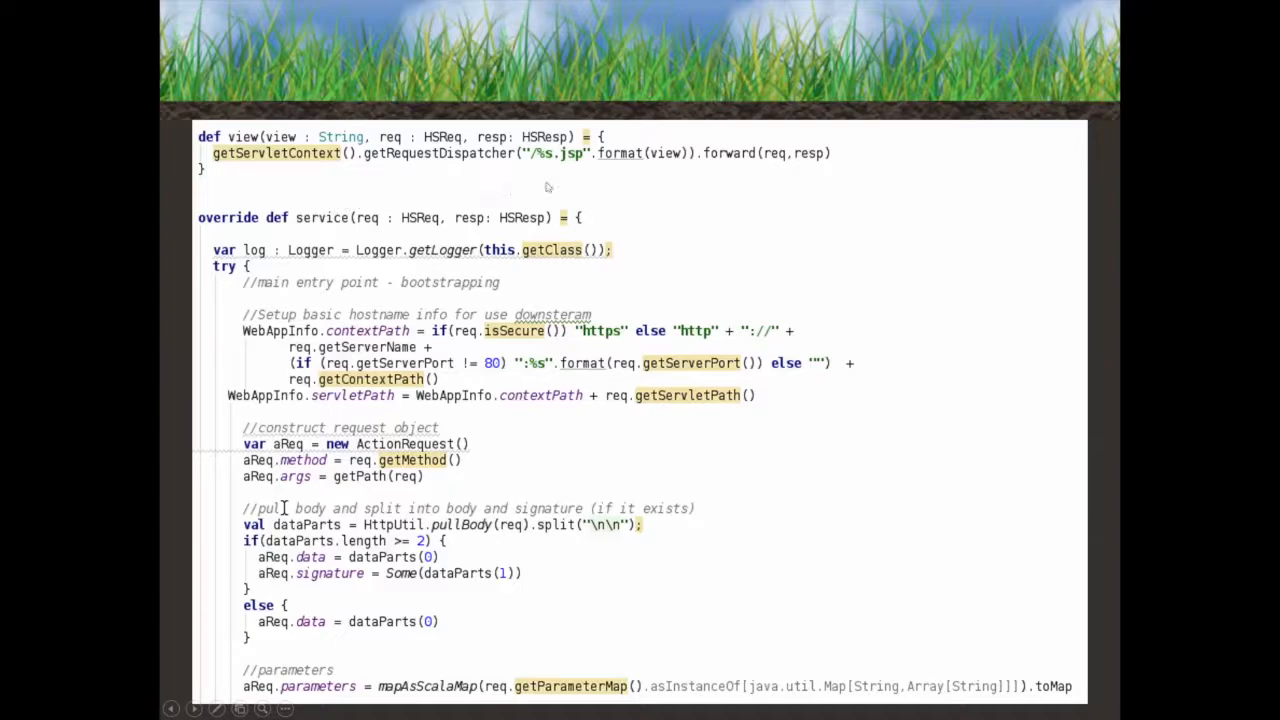
pyautogui.moveTo(1084, 312)
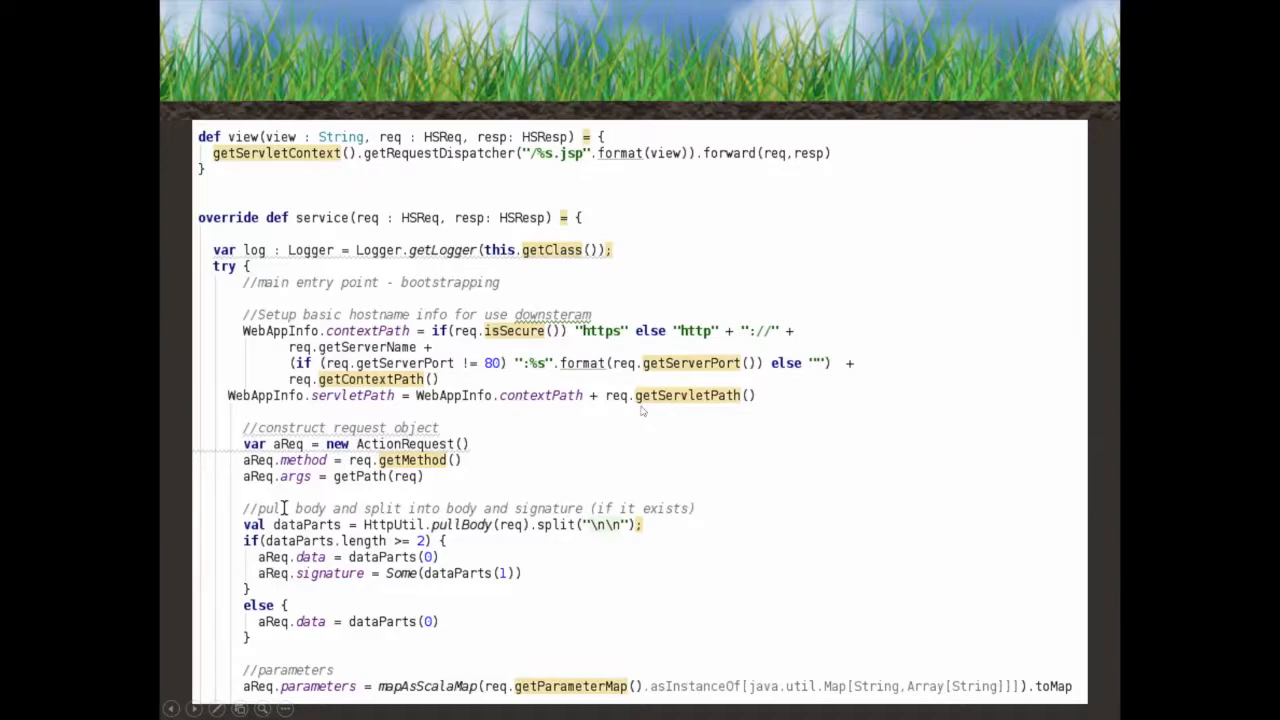
pyautogui.moveTo(476, 512)
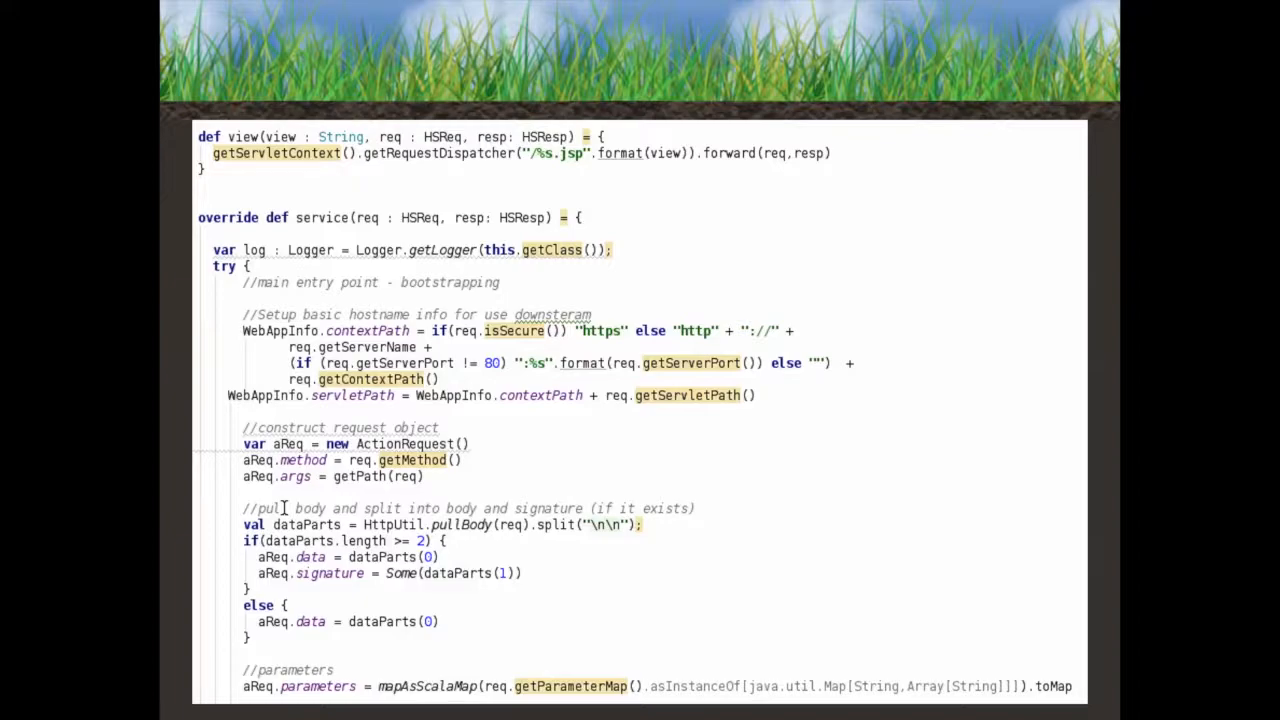
# Advance to the slide with the action/format lookup, model loading and security manager code.
pyautogui.scroll(-3)
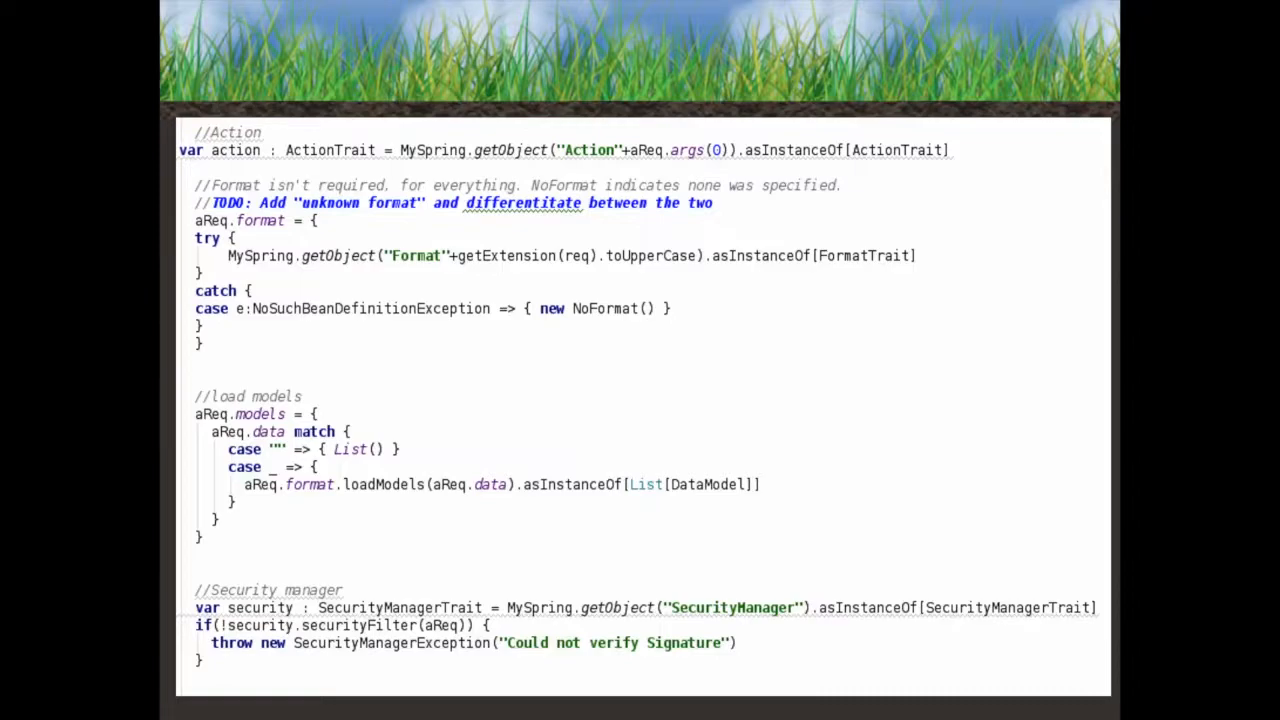
pyautogui.scroll(-3)
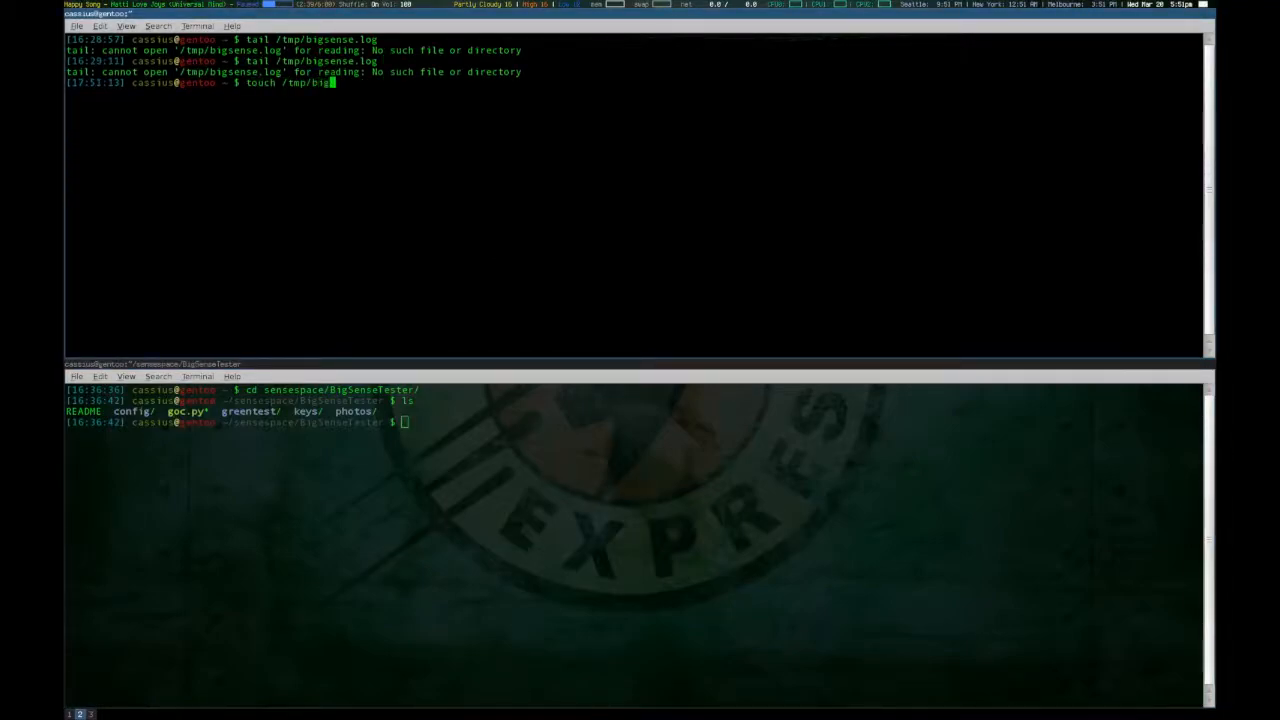
# Finish and run touch /tmp/bigsense.log to create the empty log file.
pyautogui.write('sense.log')
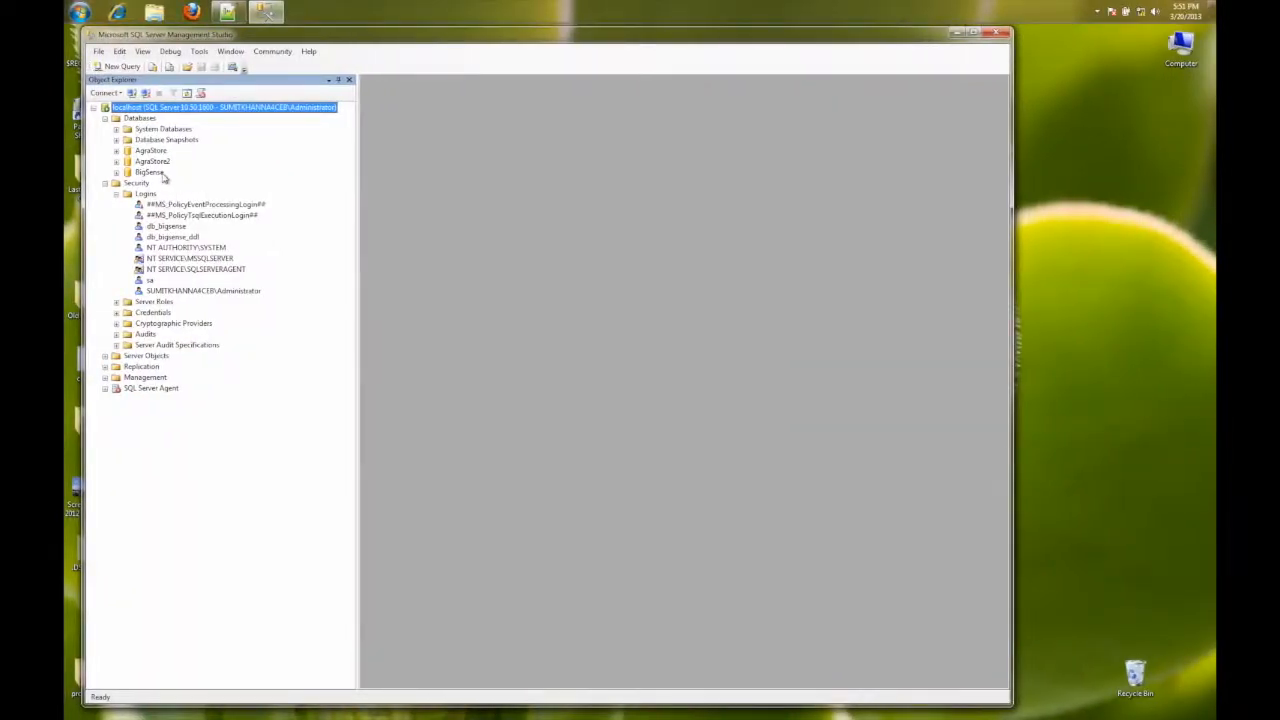
# Delete the BigSense database from Object Explorer and confirm.
pyautogui.rightClick(148, 172)
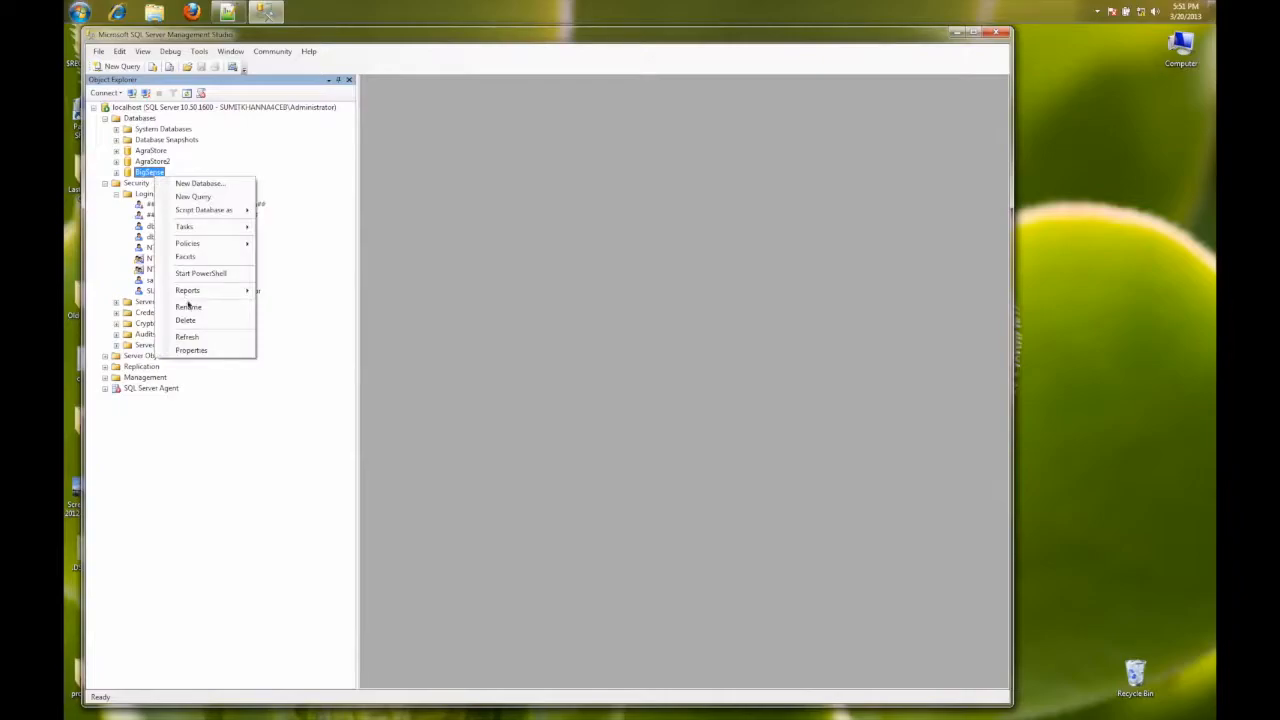
pyautogui.click(184, 320)
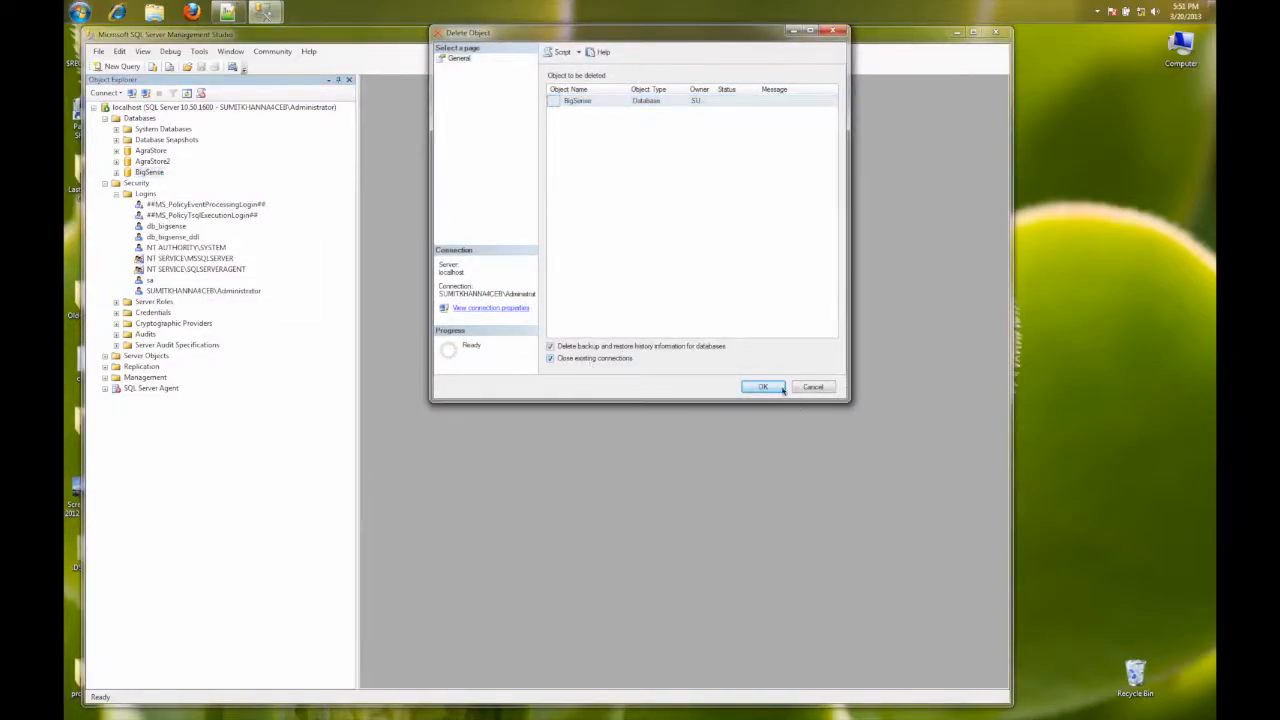
pyautogui.click(762, 388)
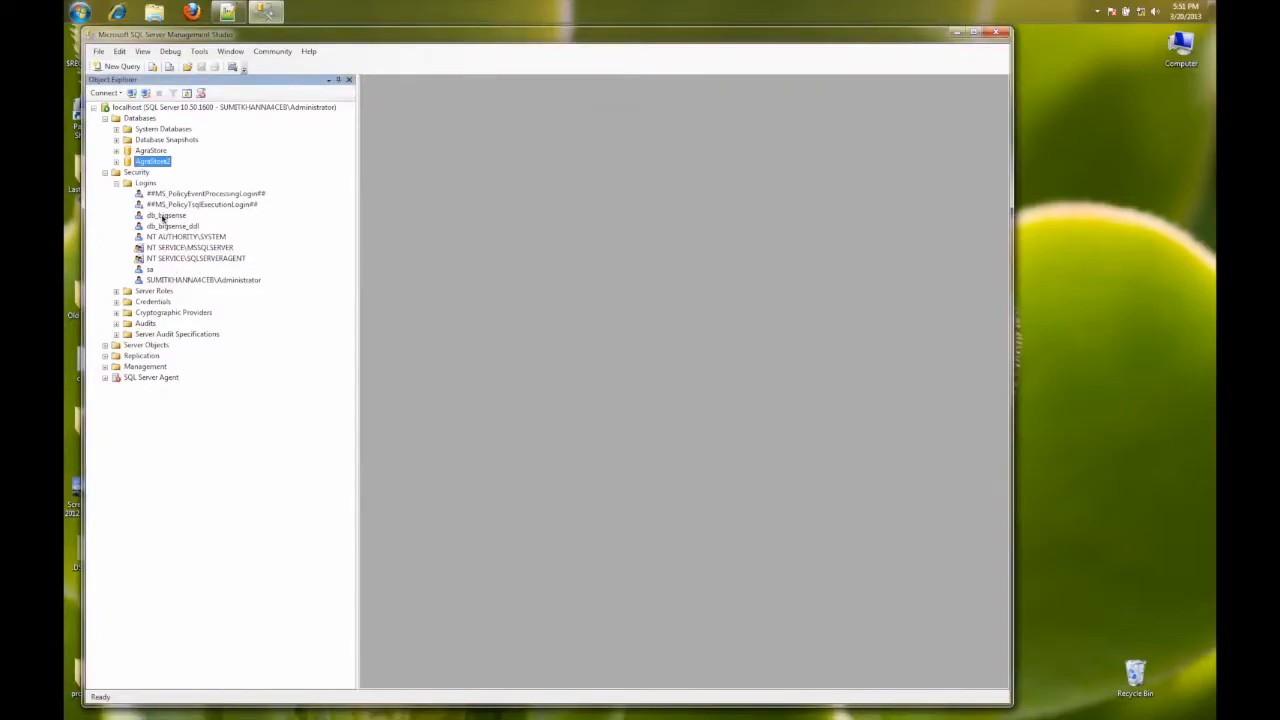
# Delete the db_bigsense and db_bigsense_ddl logins.
pyautogui.rightClick(166, 214)
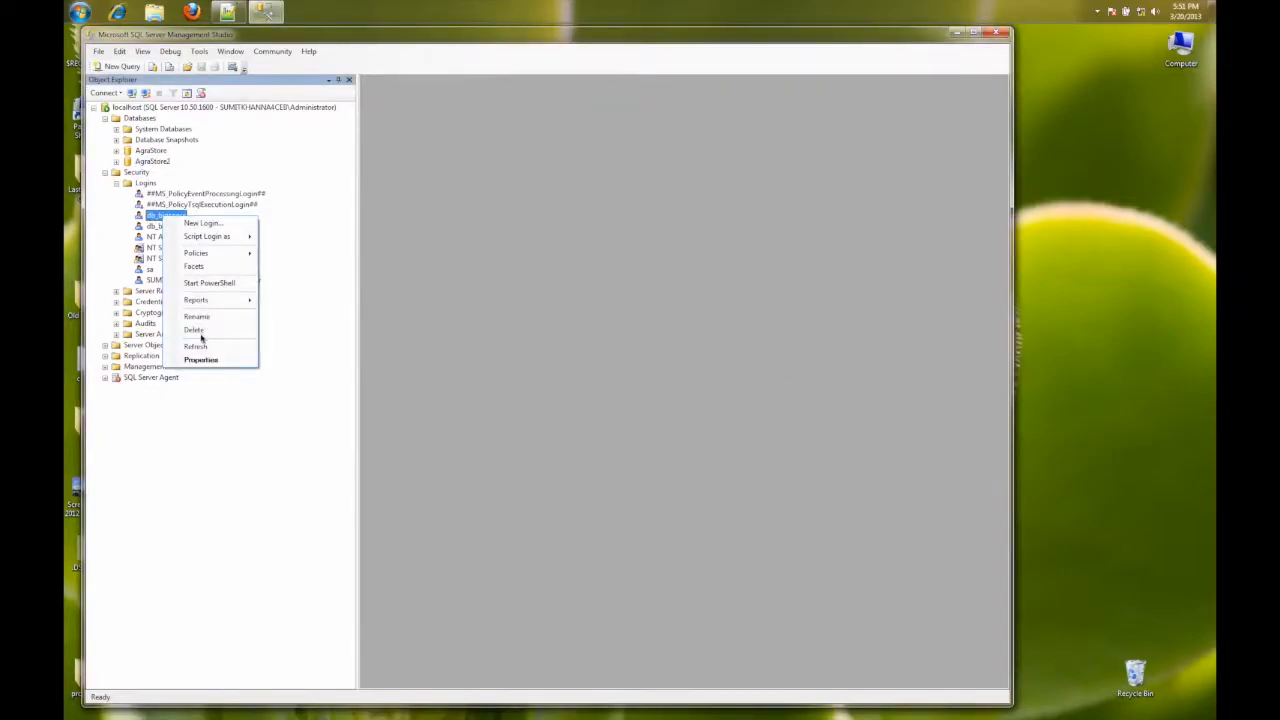
pyautogui.click(192, 328)
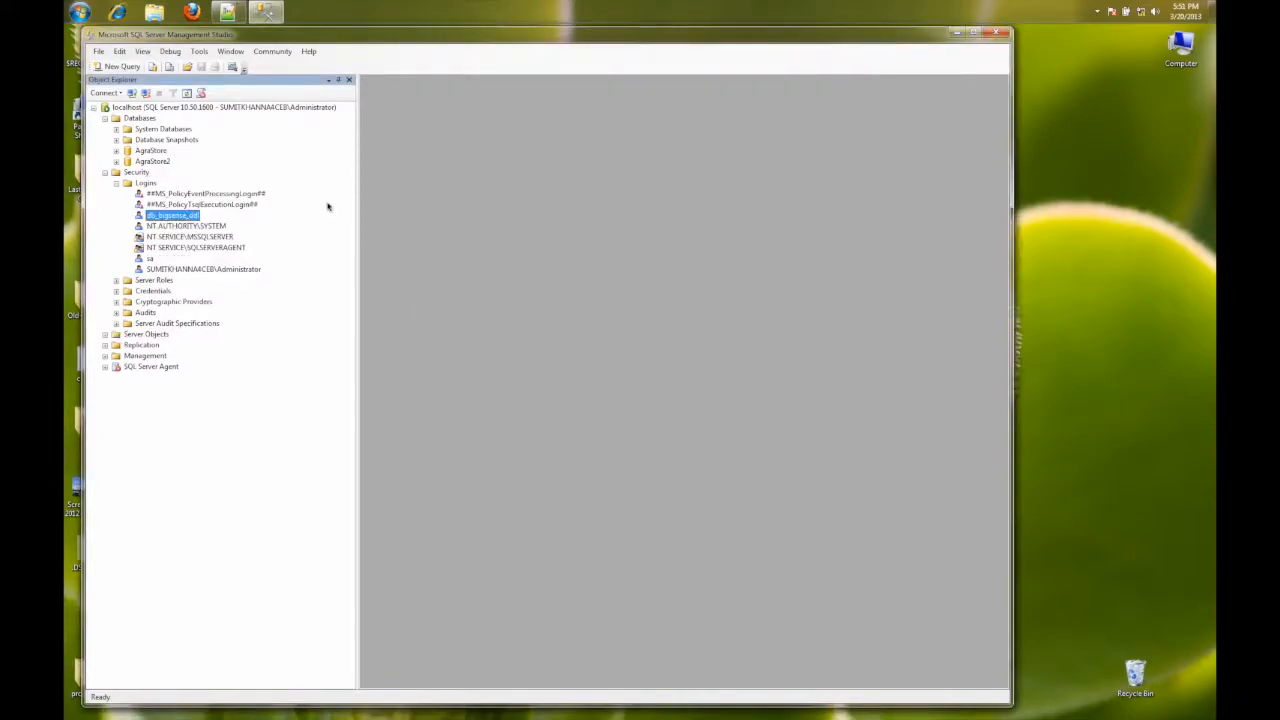
pyautogui.rightClick(172, 216)
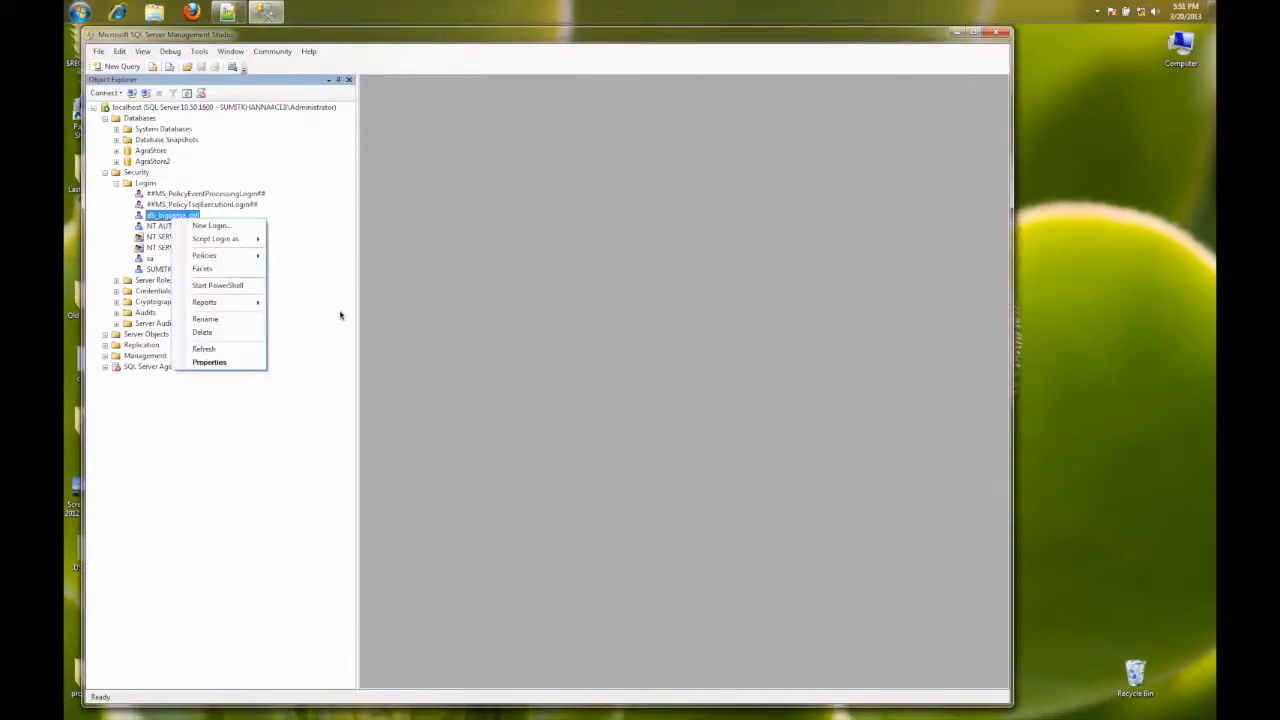
pyautogui.click(202, 332)
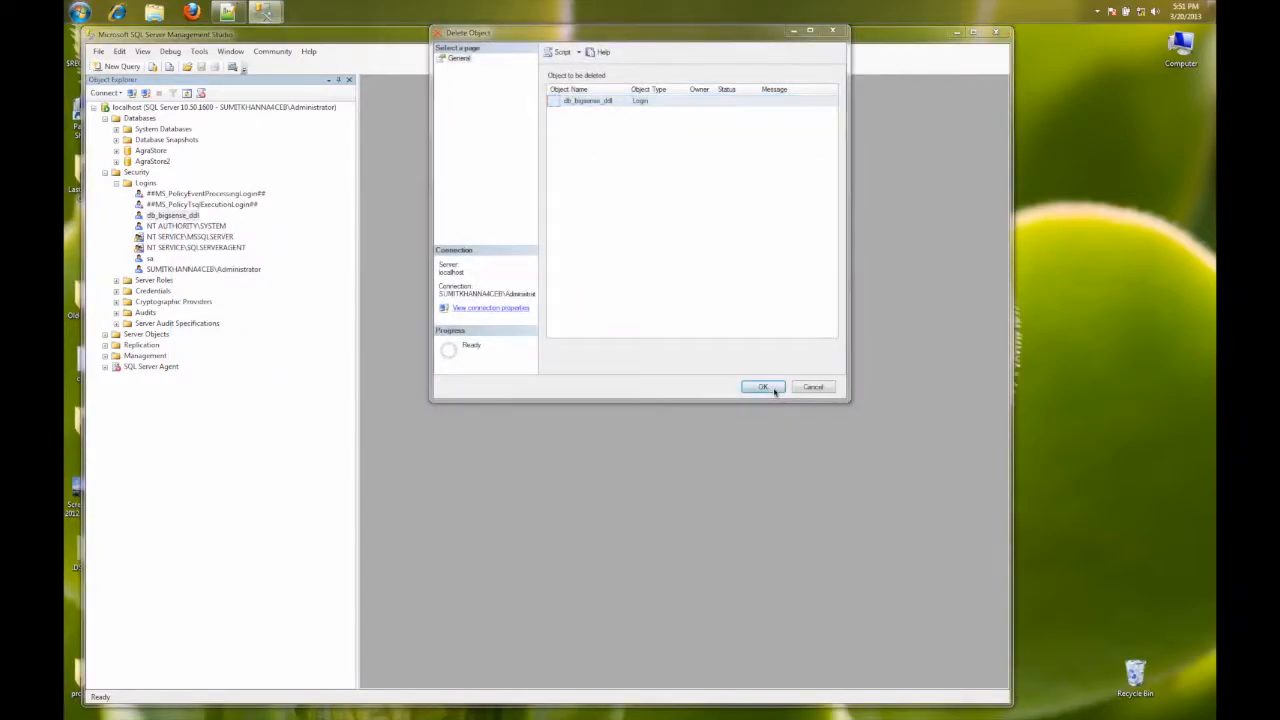
pyautogui.click(762, 388)
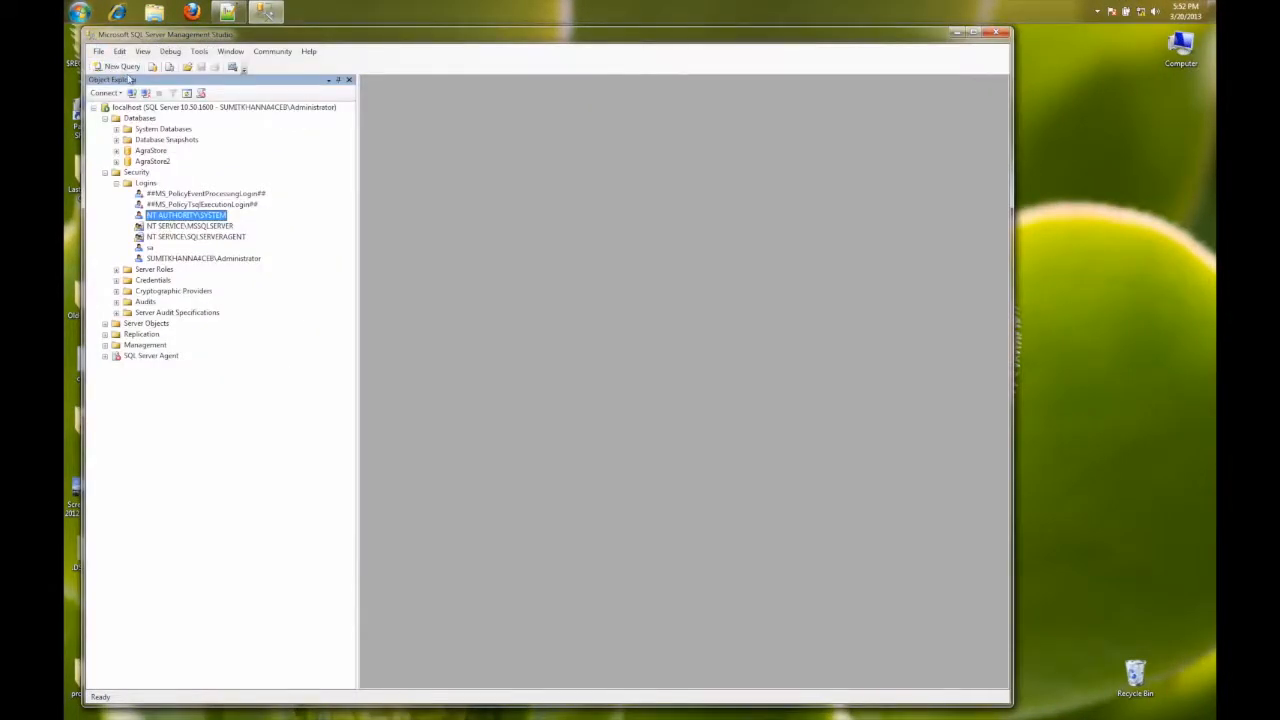
# Load the BigSense database setup SQL script.
pyautogui.click(120, 66)
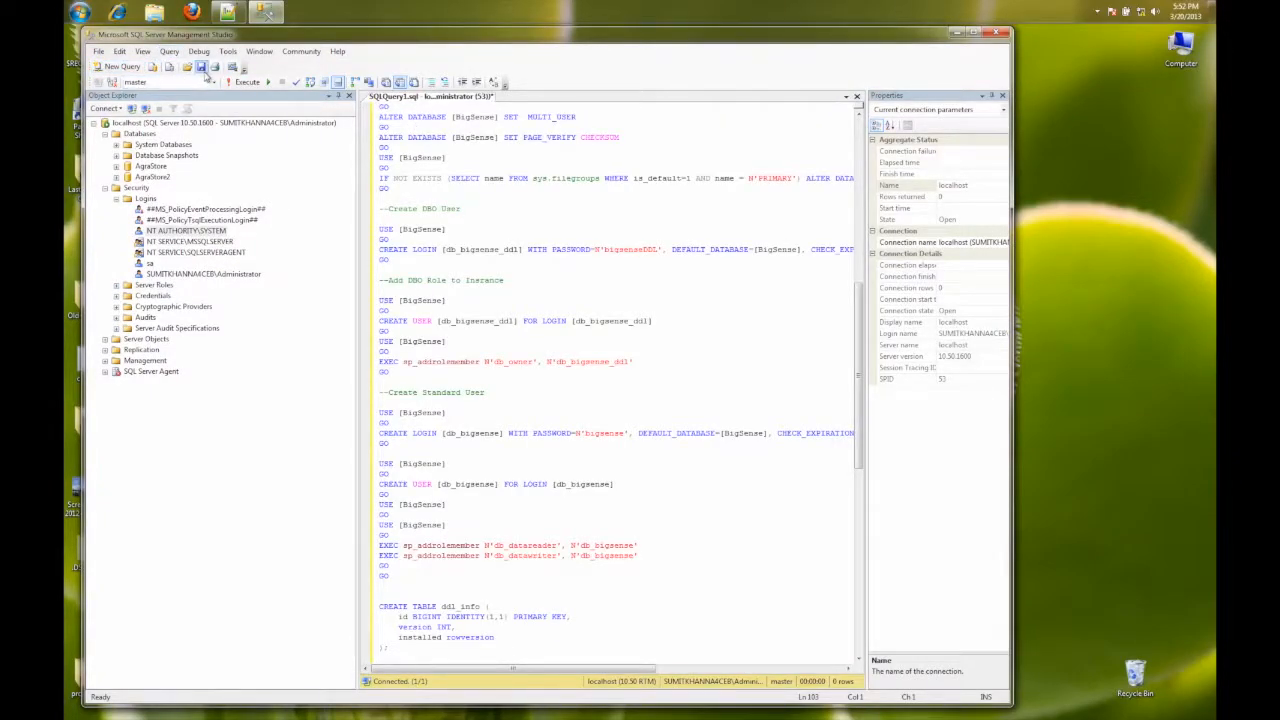
pyautogui.click(244, 80)
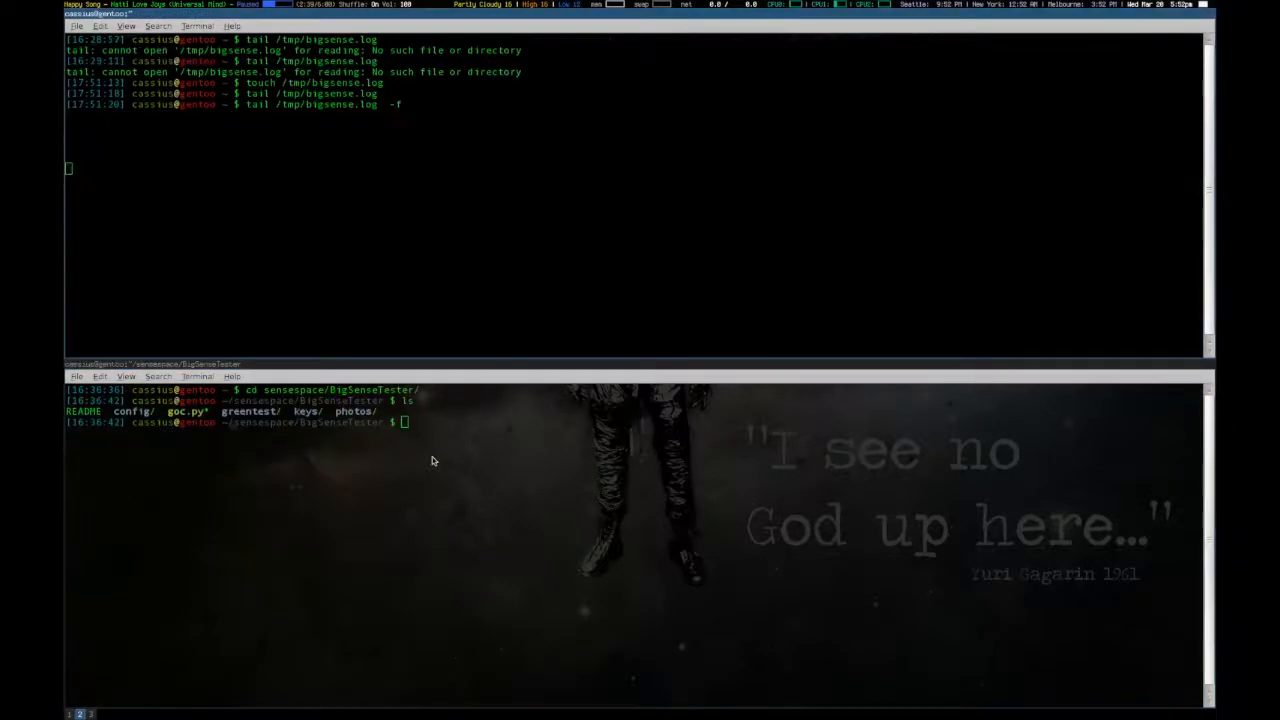
# Stop tailing the BigSense log in the top terminal and change into /tmp.
pyautogui.rightClick(576, 300)
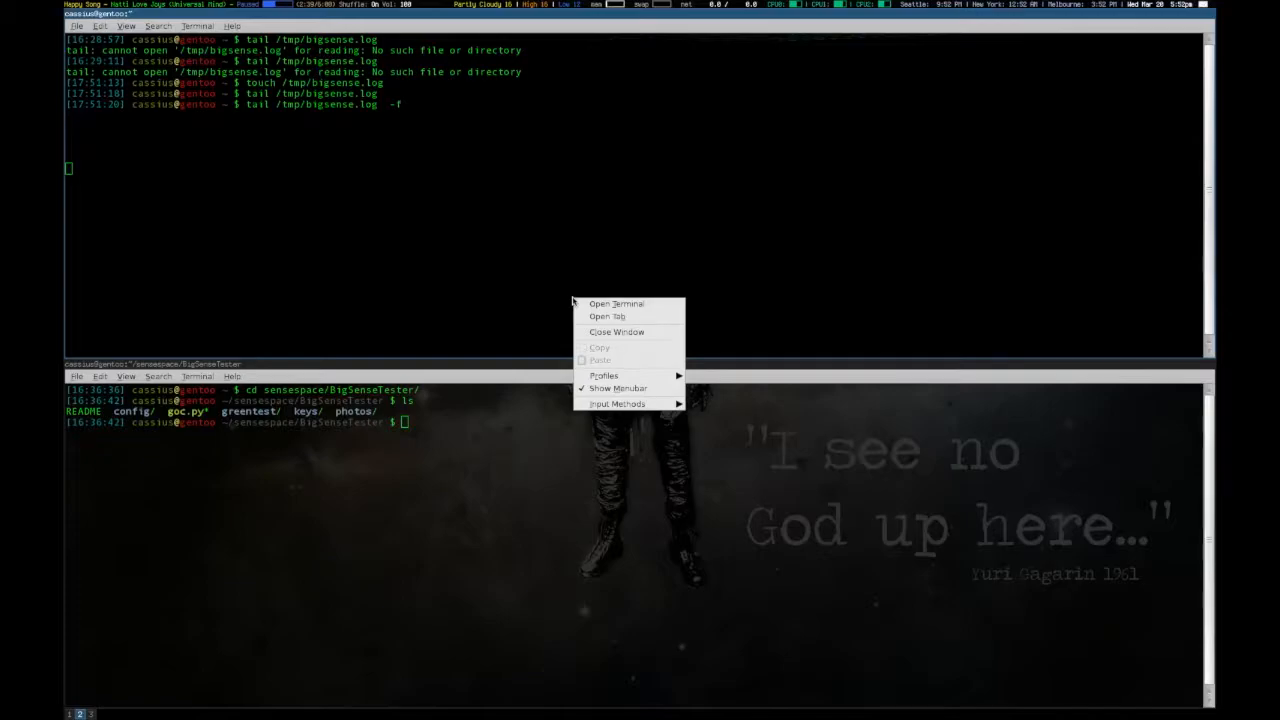
pyautogui.click(536, 280)
pyautogui.write('lo')
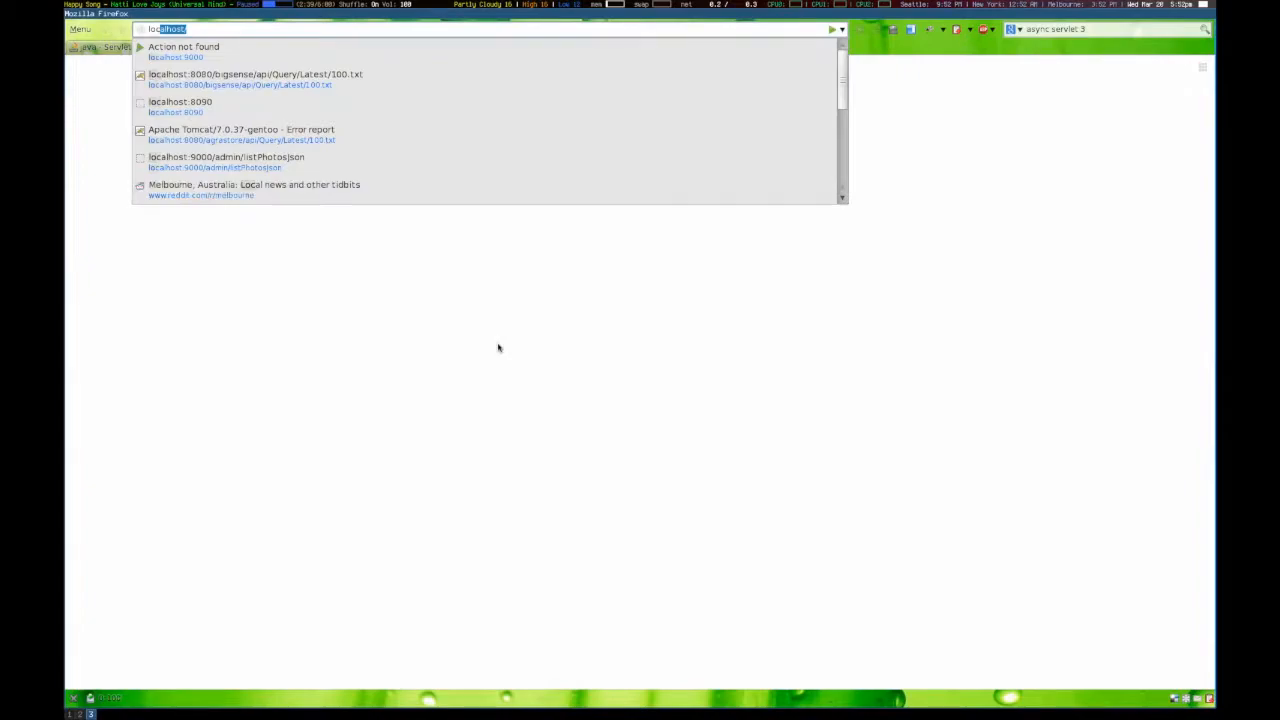
pyautogui.click(256, 74)
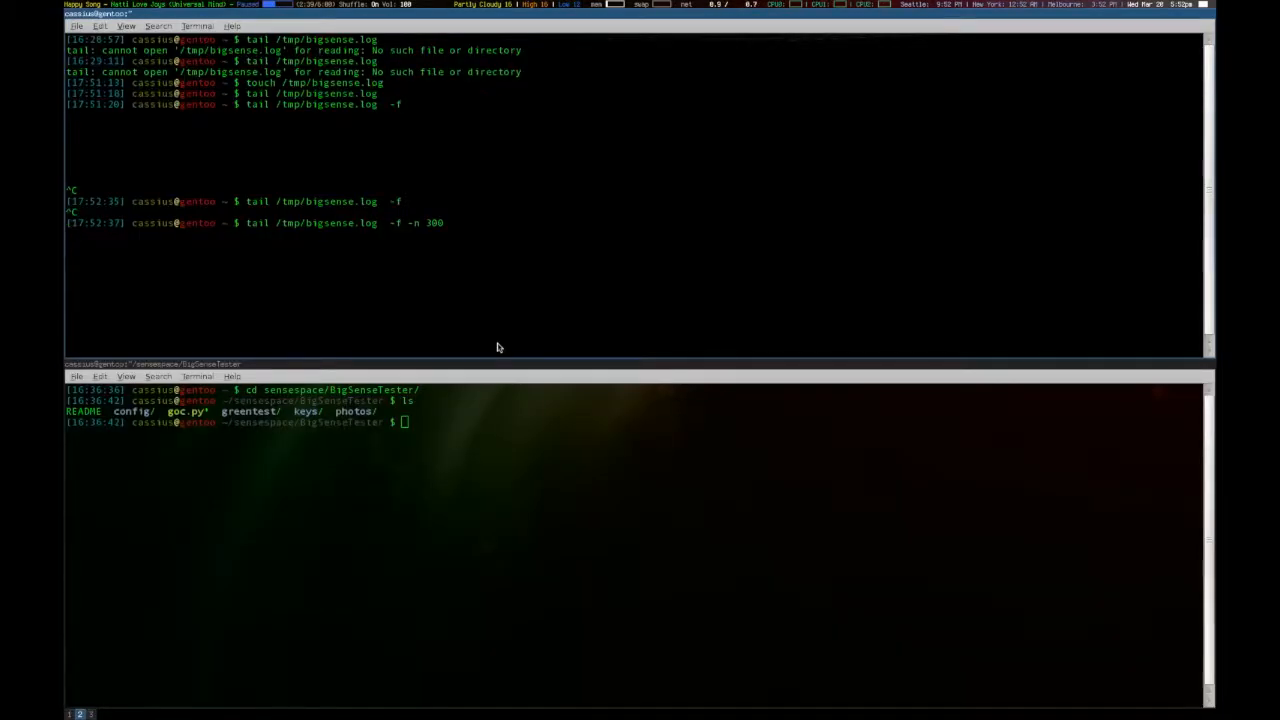
pyautogui.write('cd')
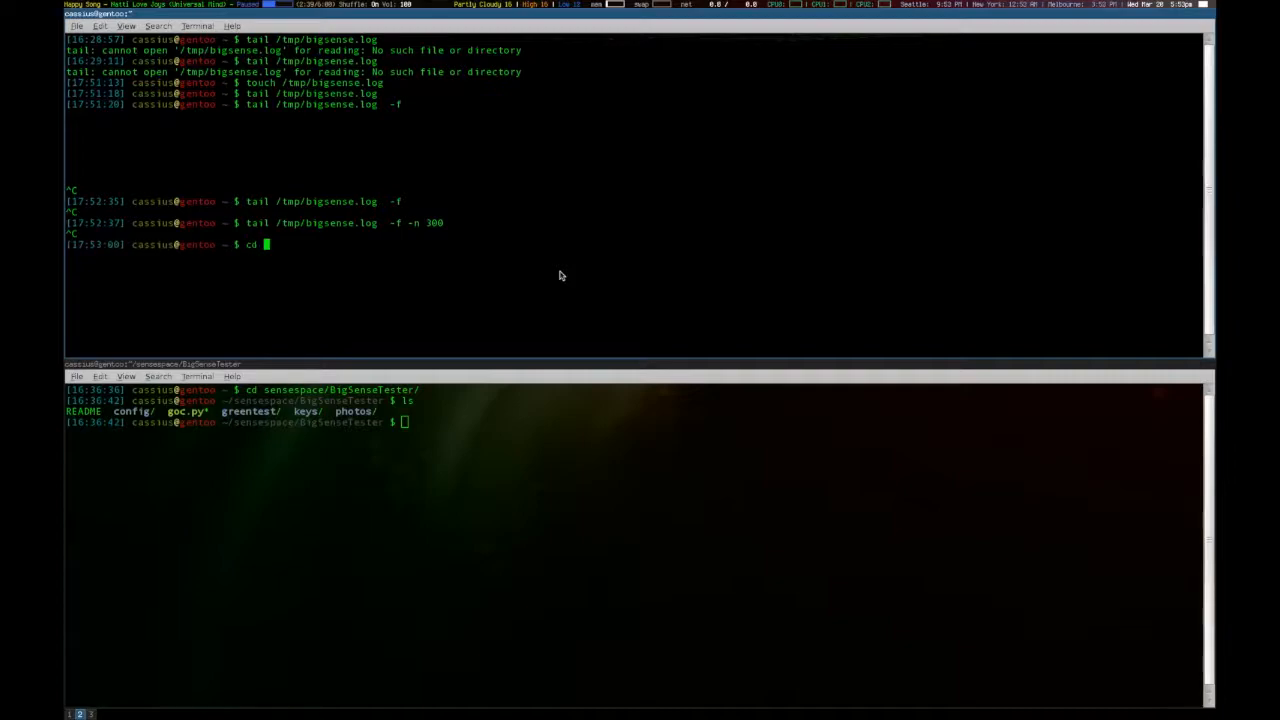
pyautogui.write('/tmp')
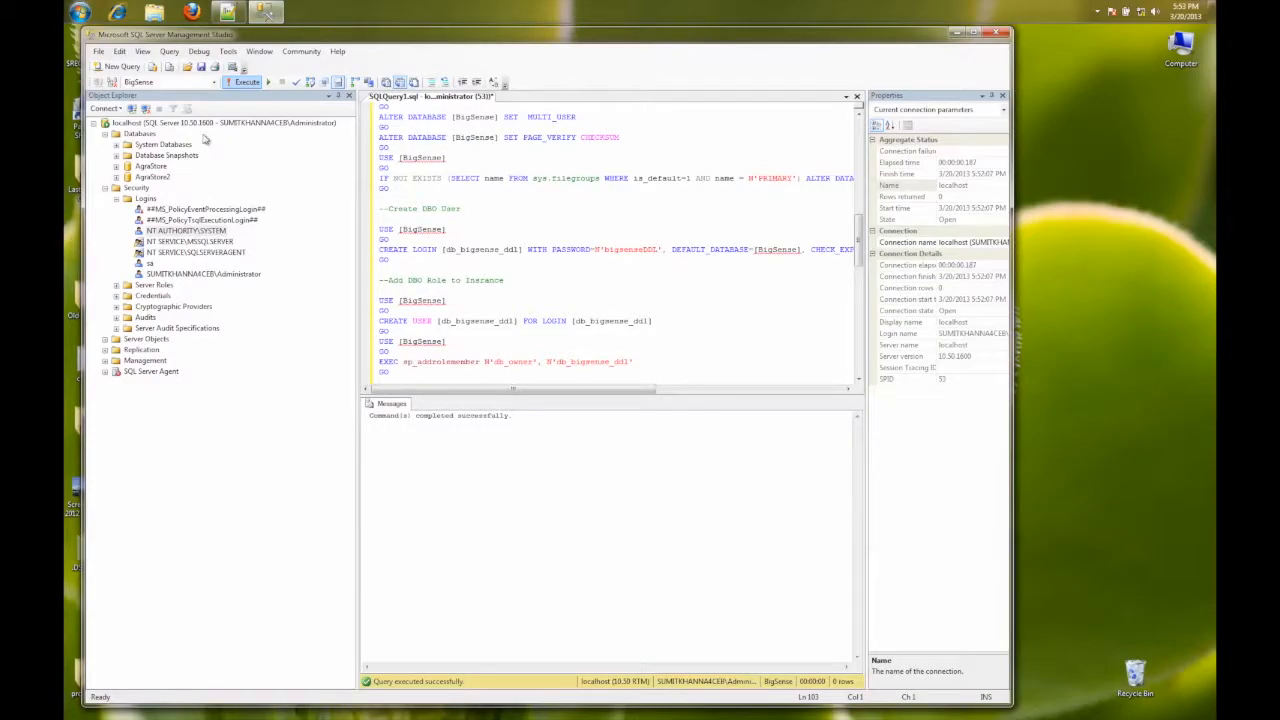
# Refresh the Databases list so BigSense appears, and select it.
pyautogui.rightClick(140, 132)
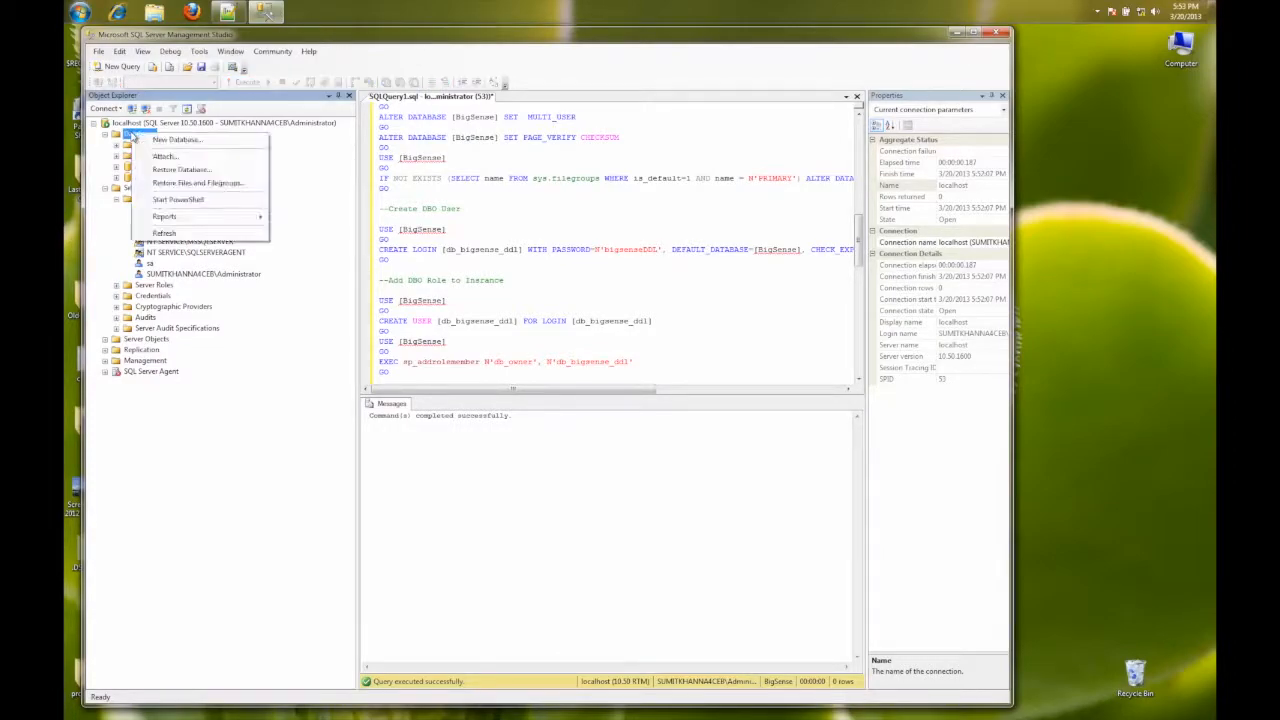
pyautogui.moveTo(164, 232)
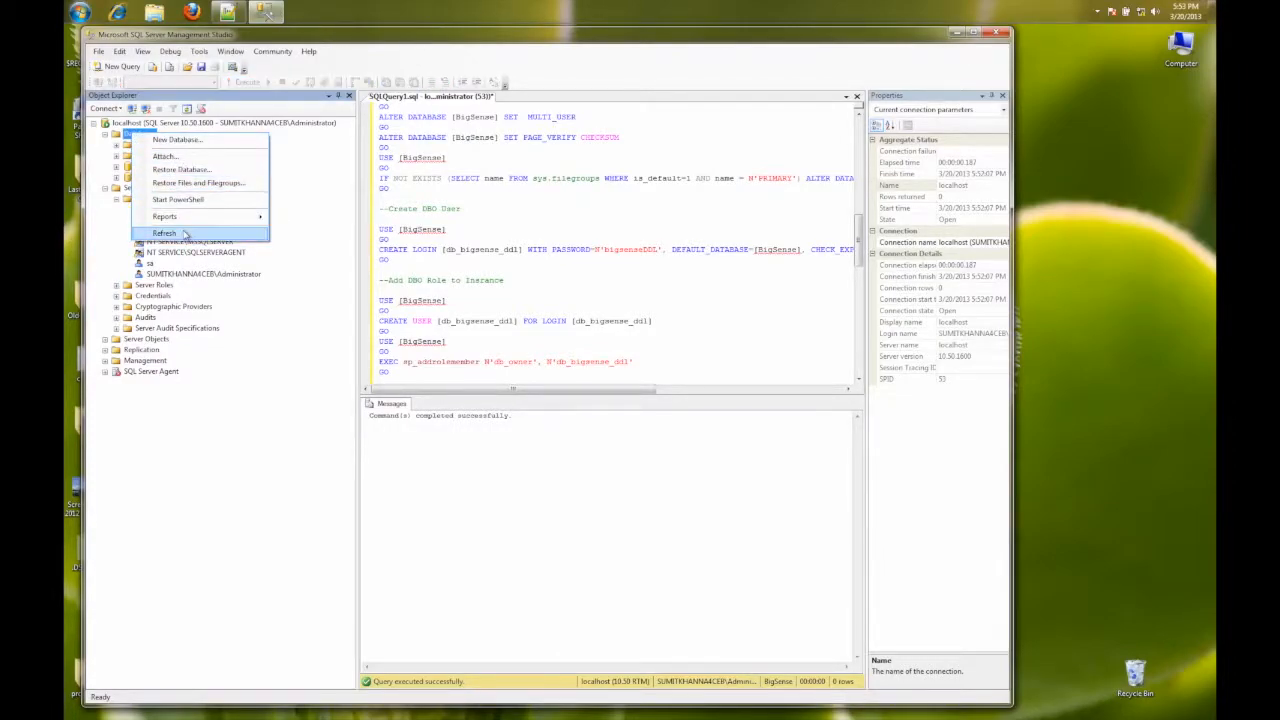
pyautogui.click(164, 232)
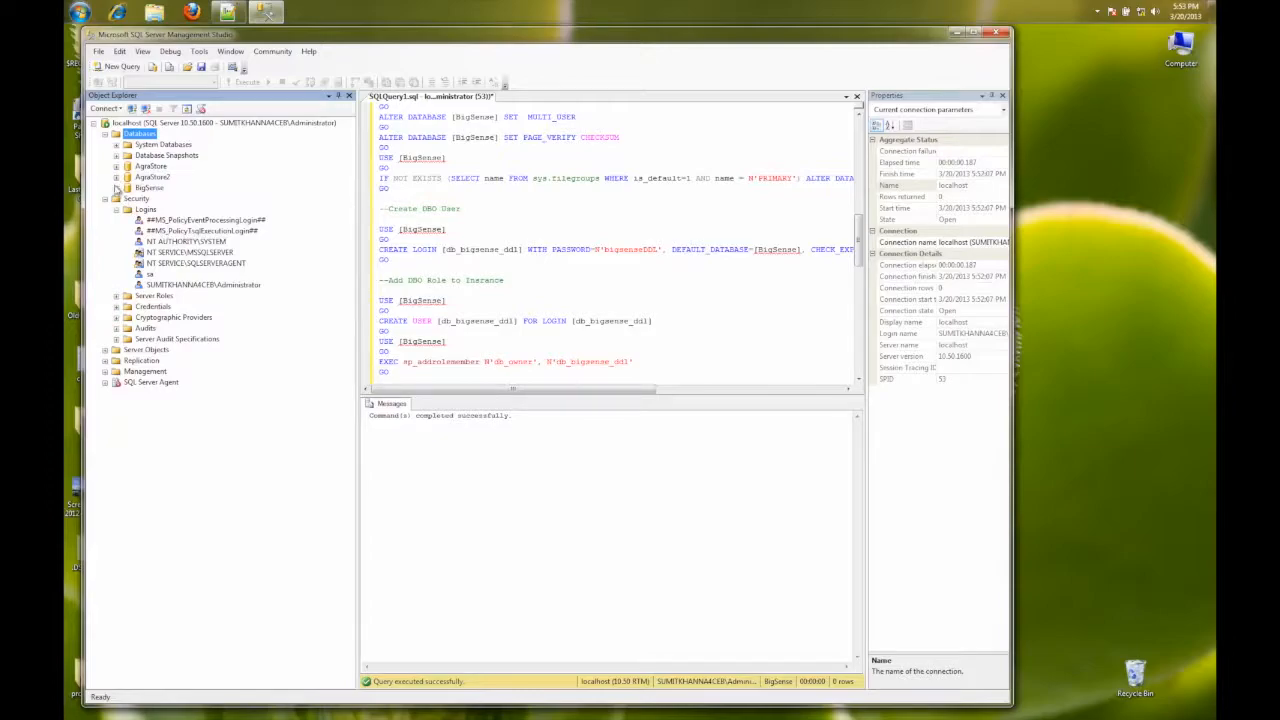
pyautogui.click(118, 188)
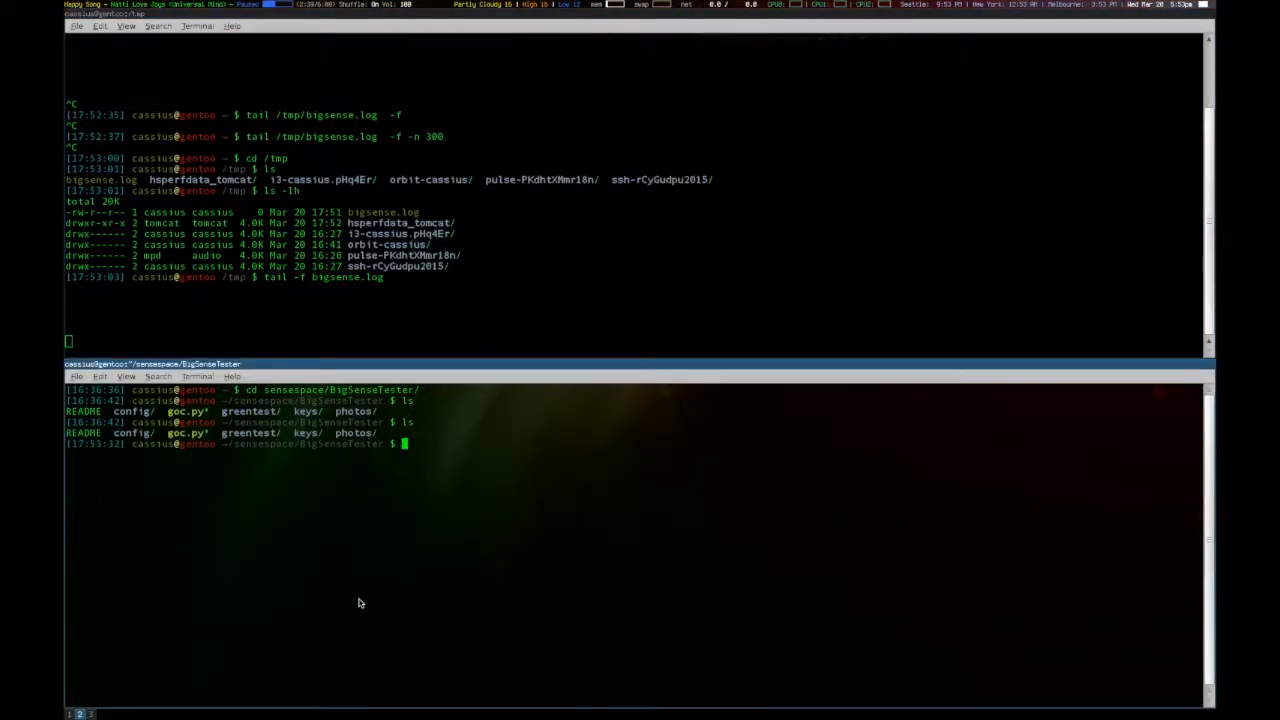
# Run ./goc.py AgraStoreMasterTestList in the bottom terminal.
pyautogui.write('./goc.py')
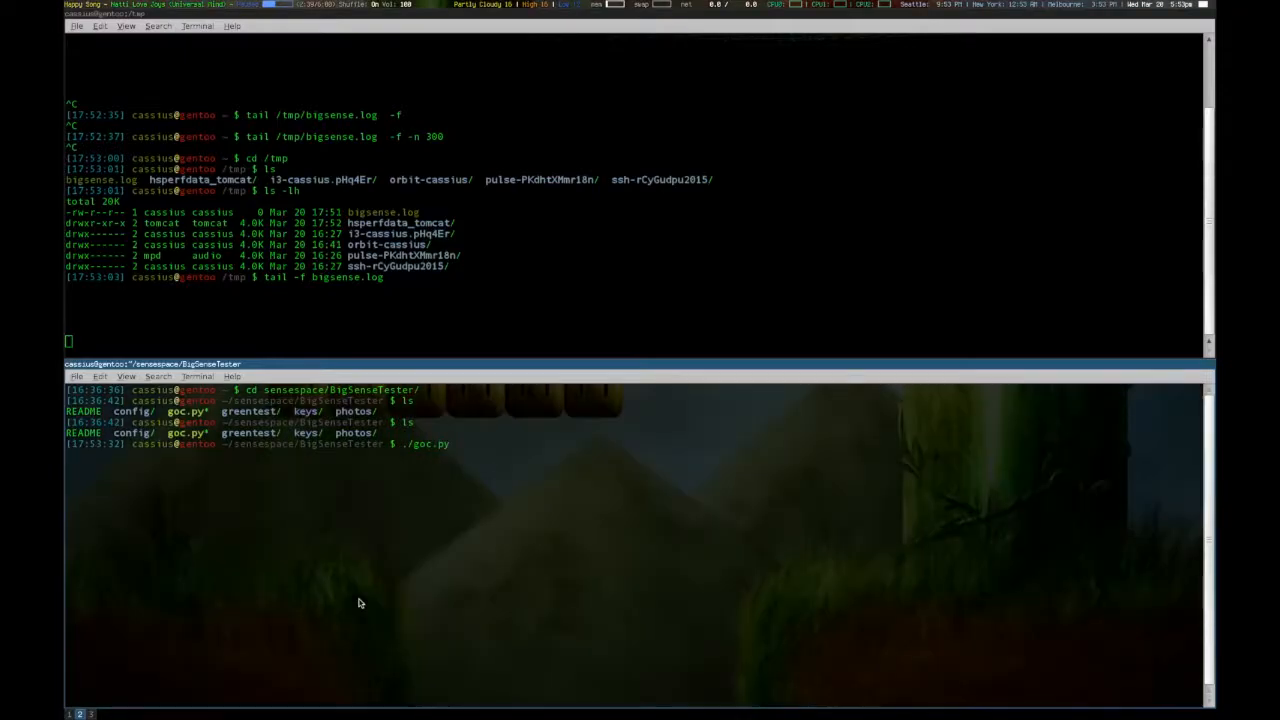
pyautogui.write('Ag')
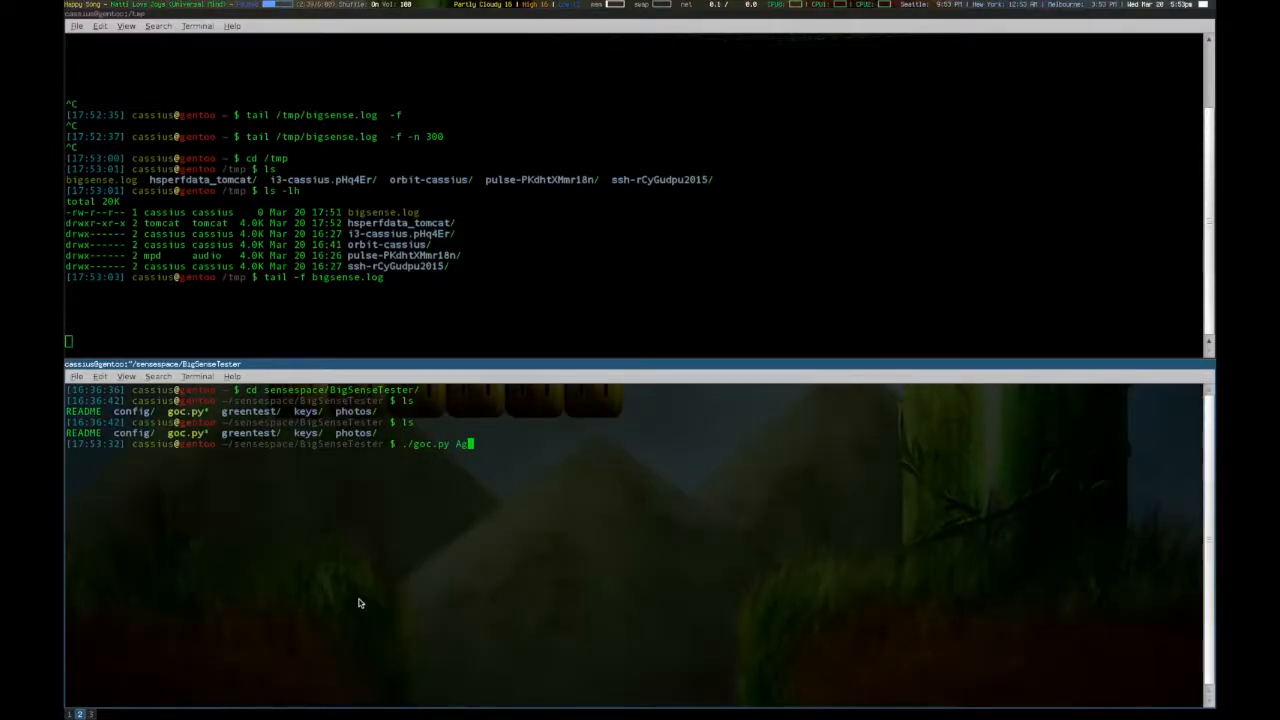
pyautogui.write('raStoreMas')
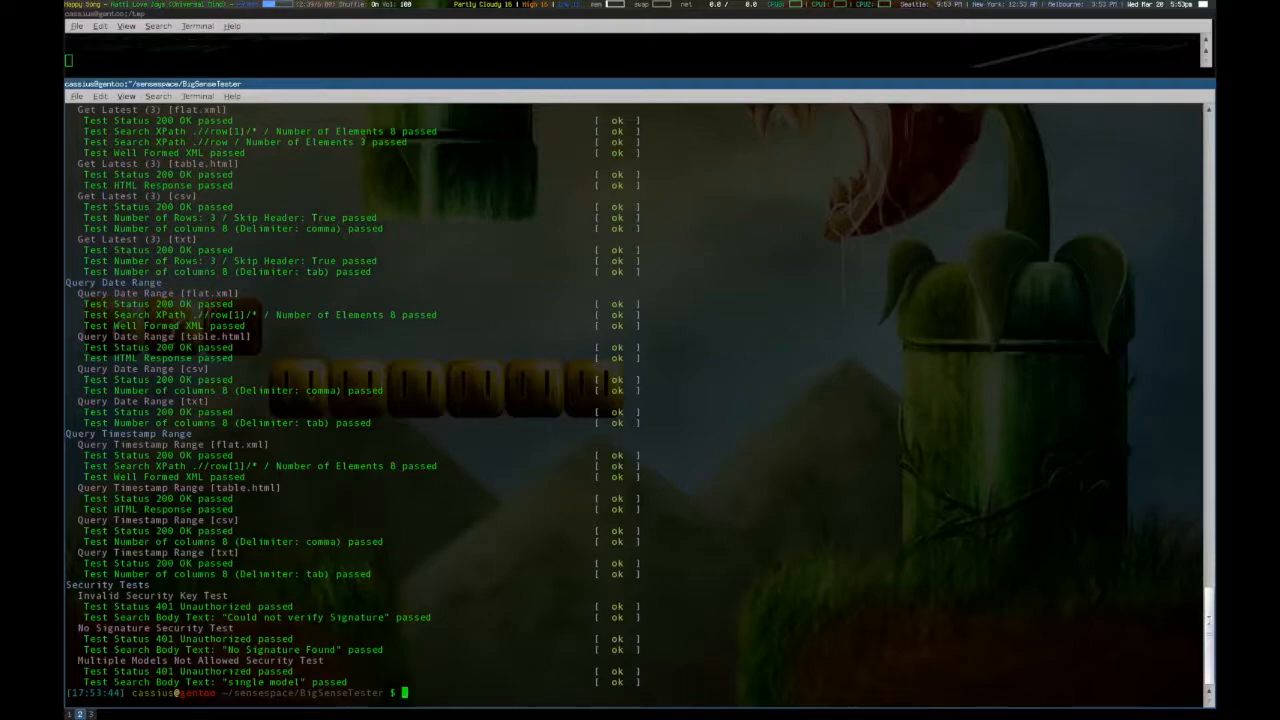
pyautogui.scroll(-3)
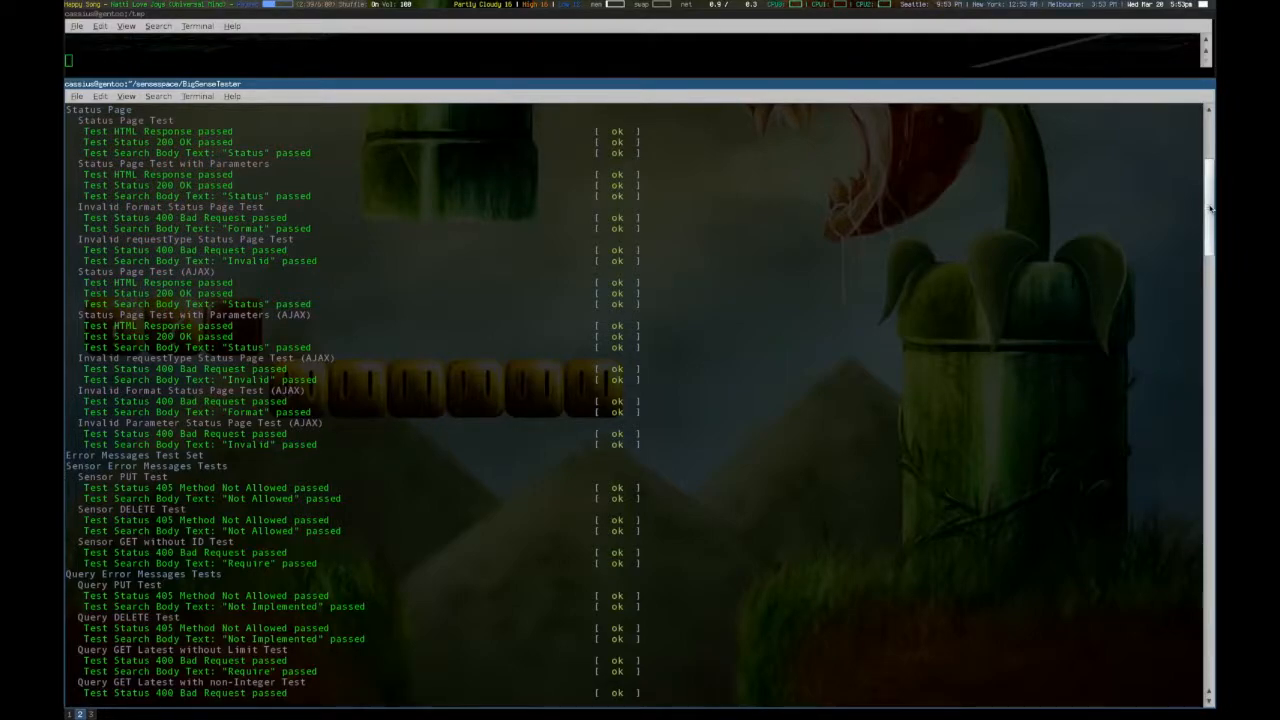
pyautogui.scroll(-3)
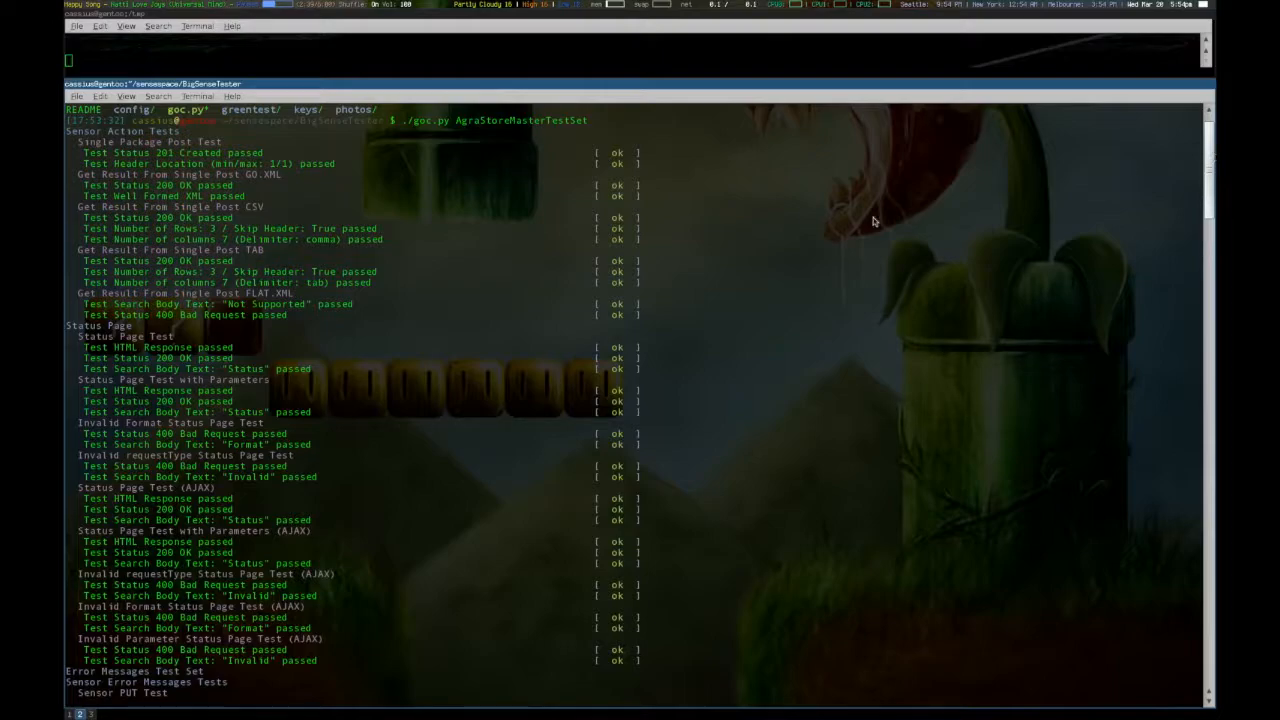
pyautogui.moveTo(356, 240)
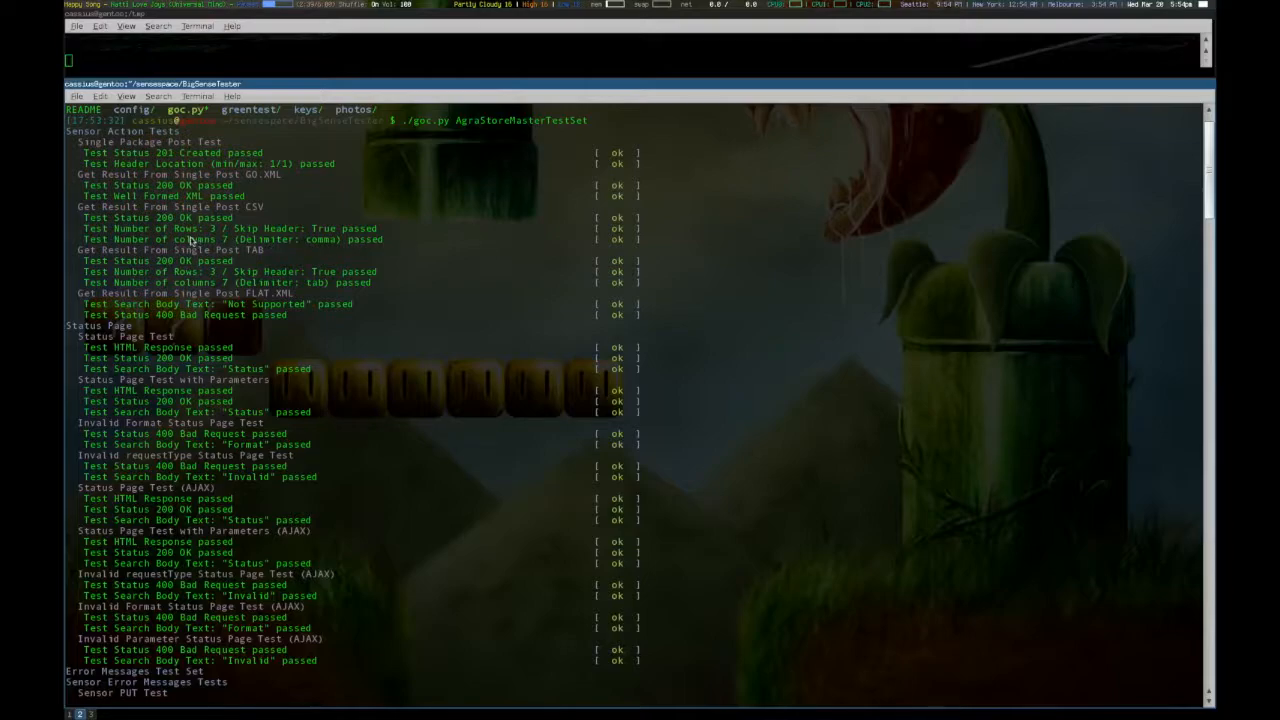
pyautogui.moveTo(420, 328)
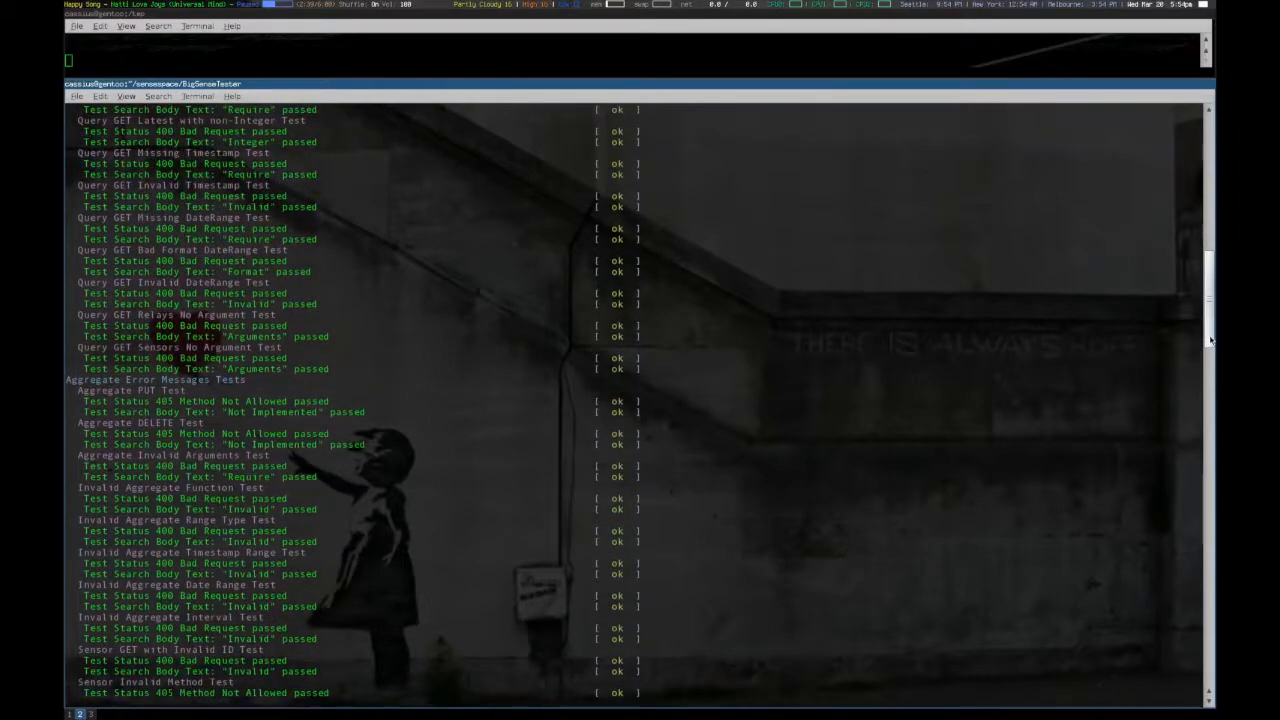
pyautogui.scroll(-3)
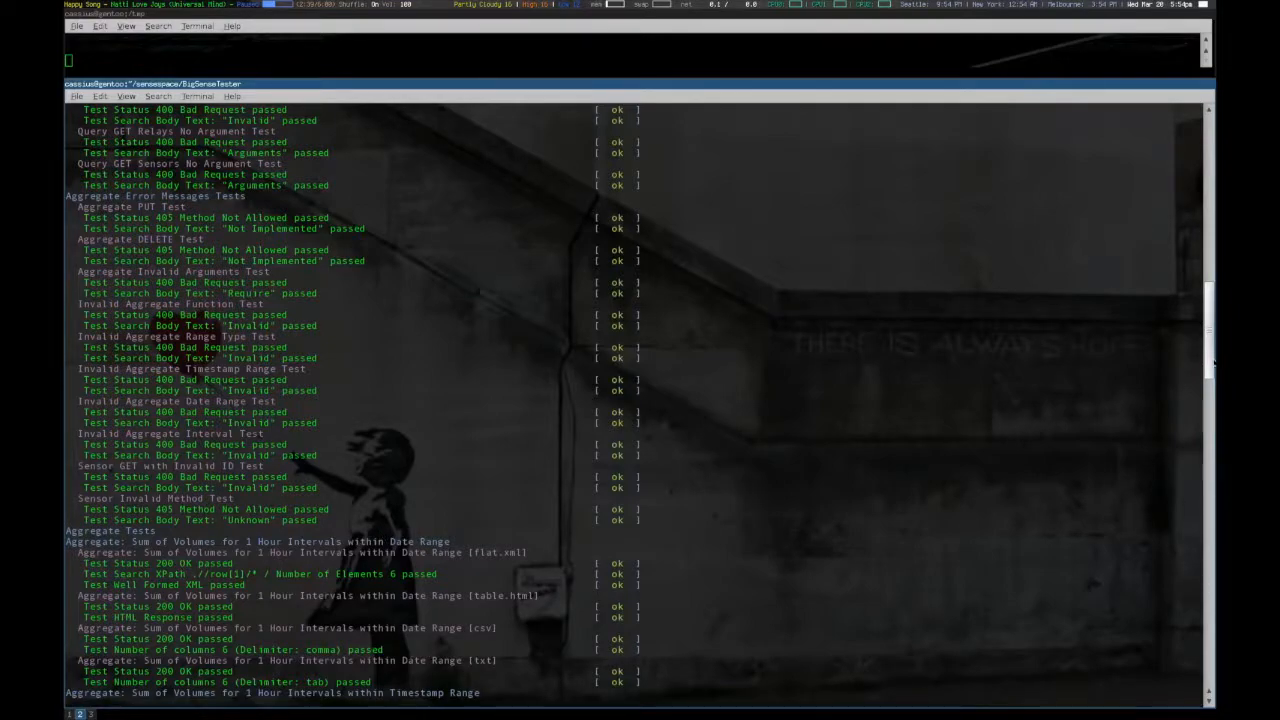
pyautogui.scroll(-3)
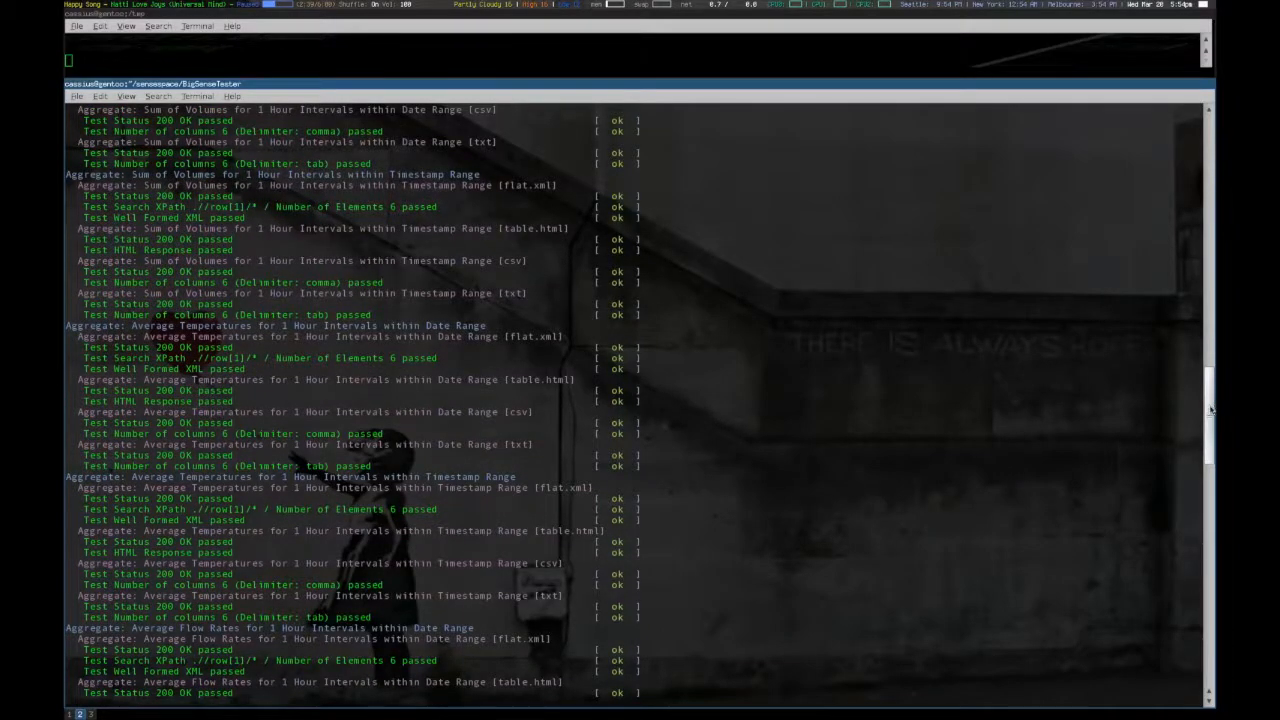
pyautogui.scroll(-3)
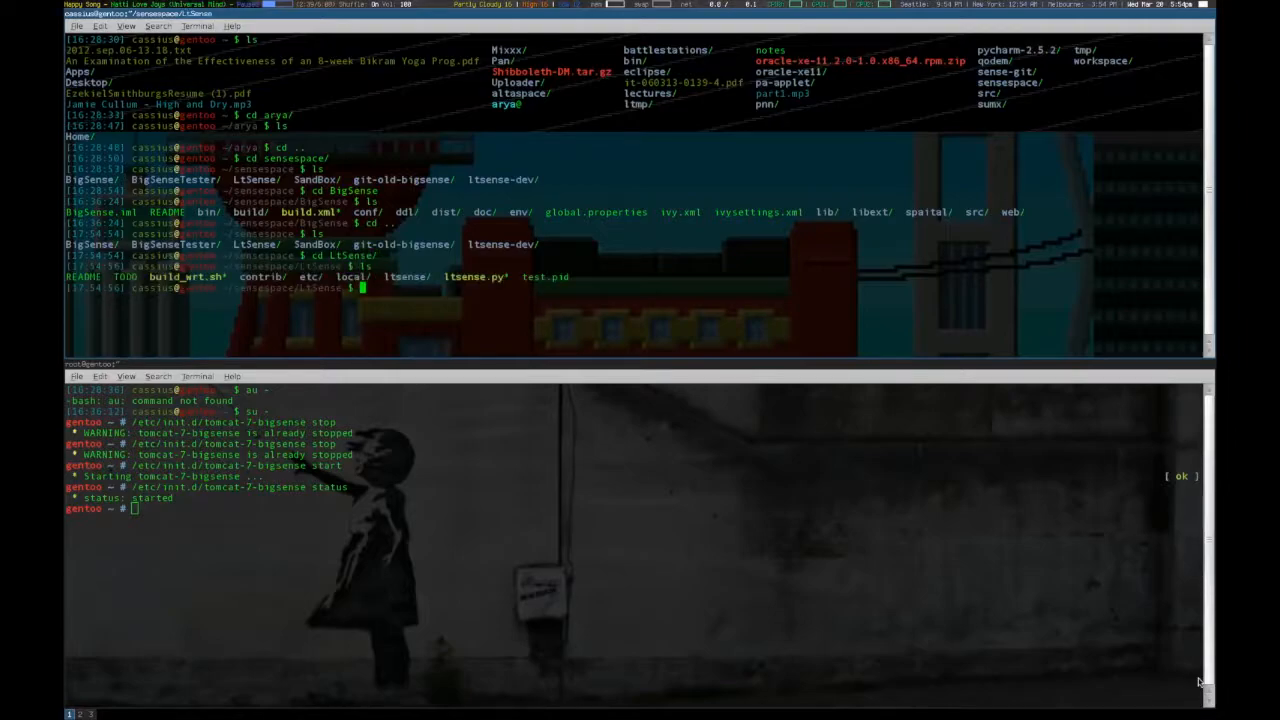
# Run ./ltsense.py -d -c etc/local.config -p t.pid, then retype it prefixed with python after the ConfigParser error.
pyautogui.write('./l')
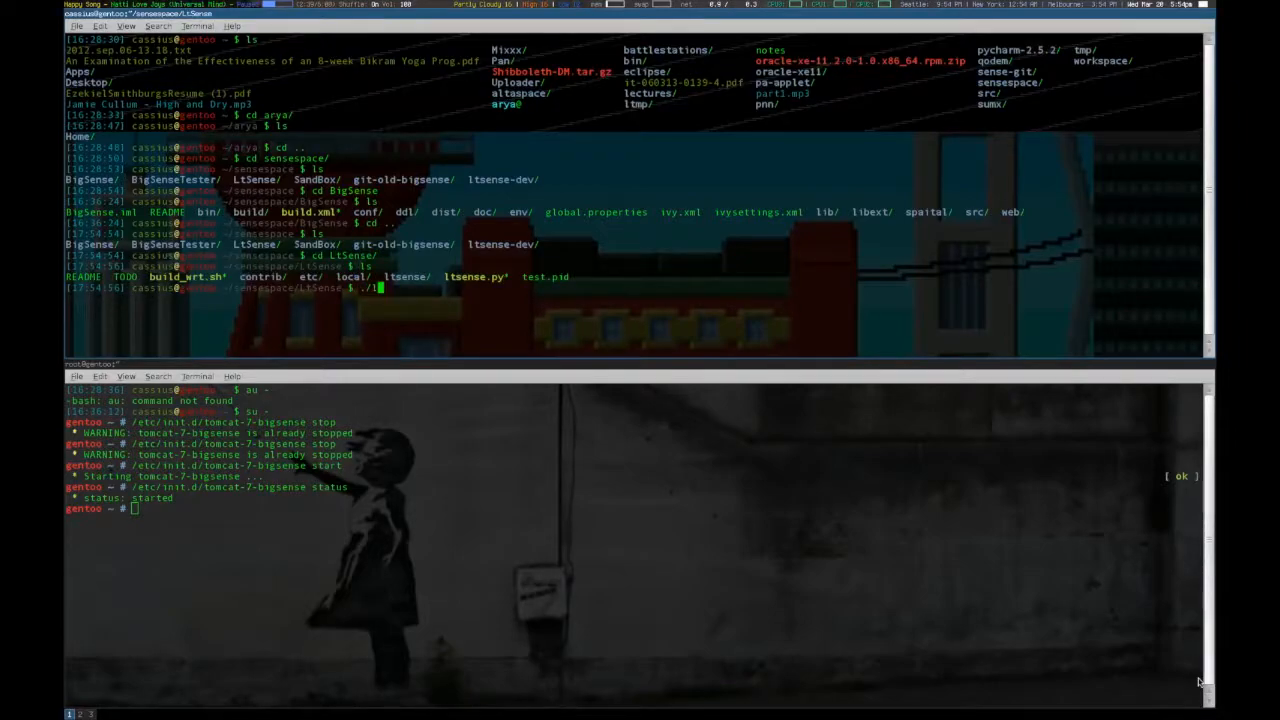
pyautogui.write('ltsense.py')
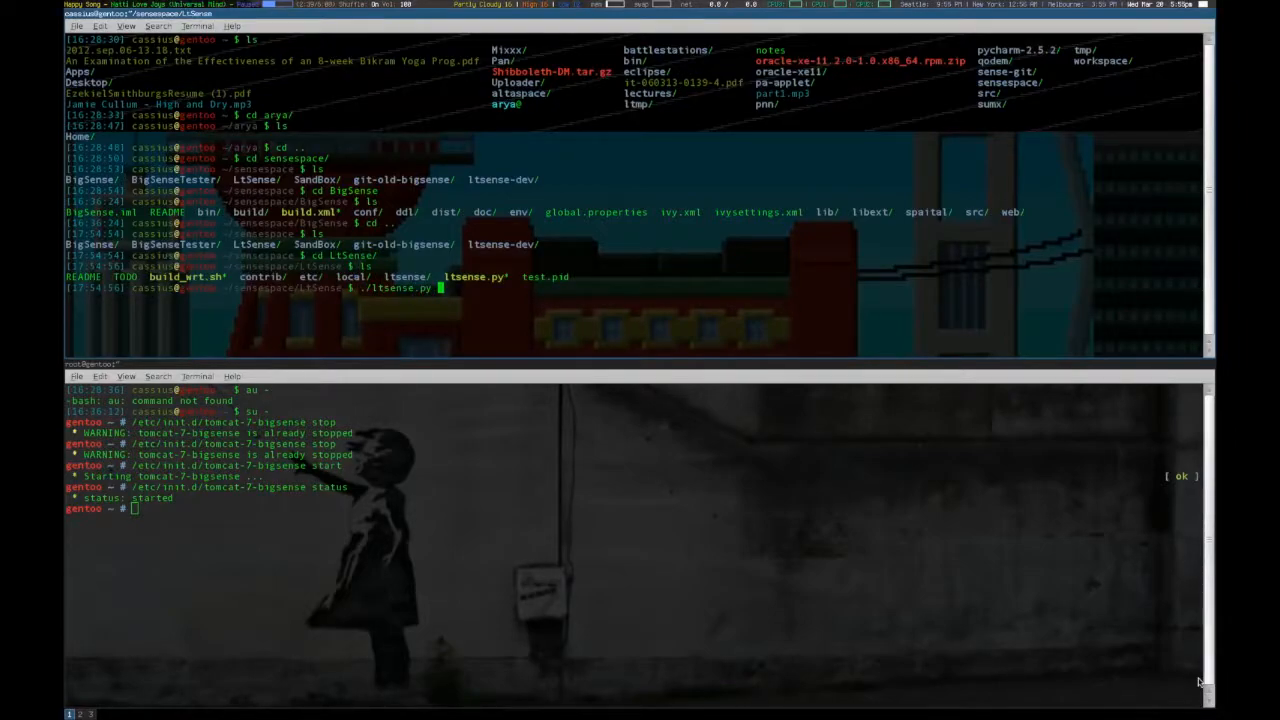
pyautogui.write('-d -c etc/local.config -p')
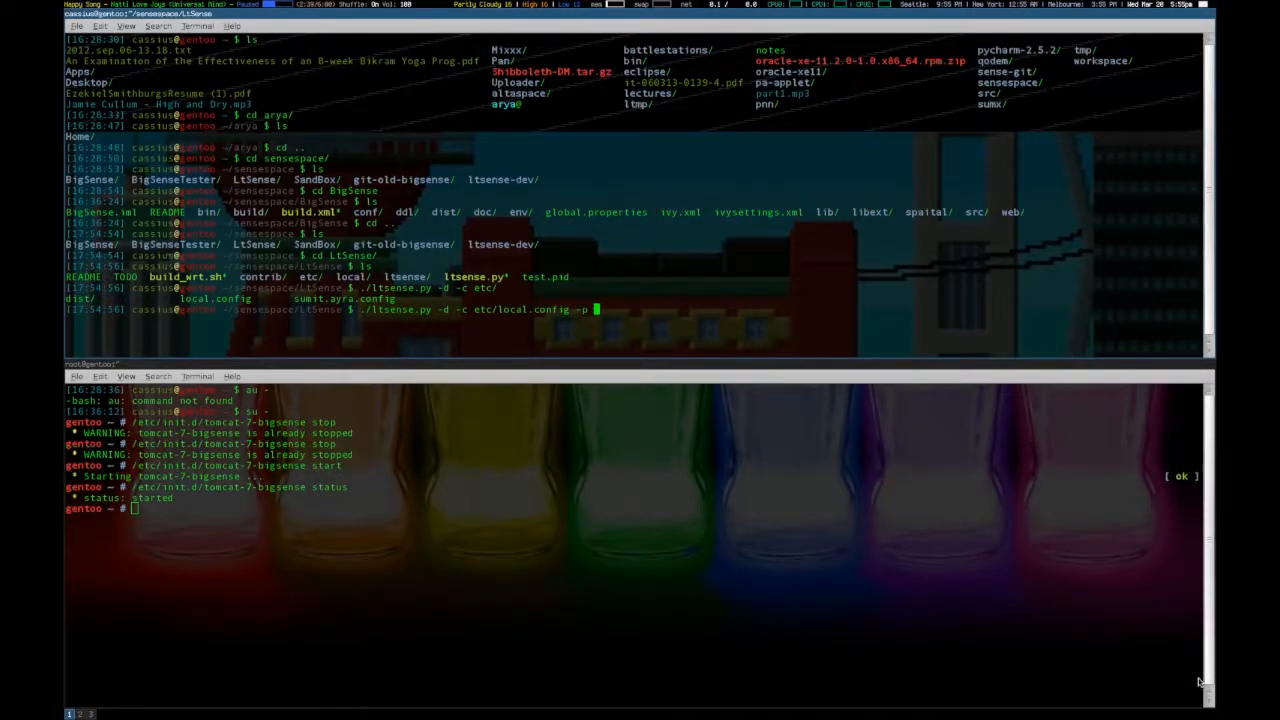
pyautogui.press('Return')
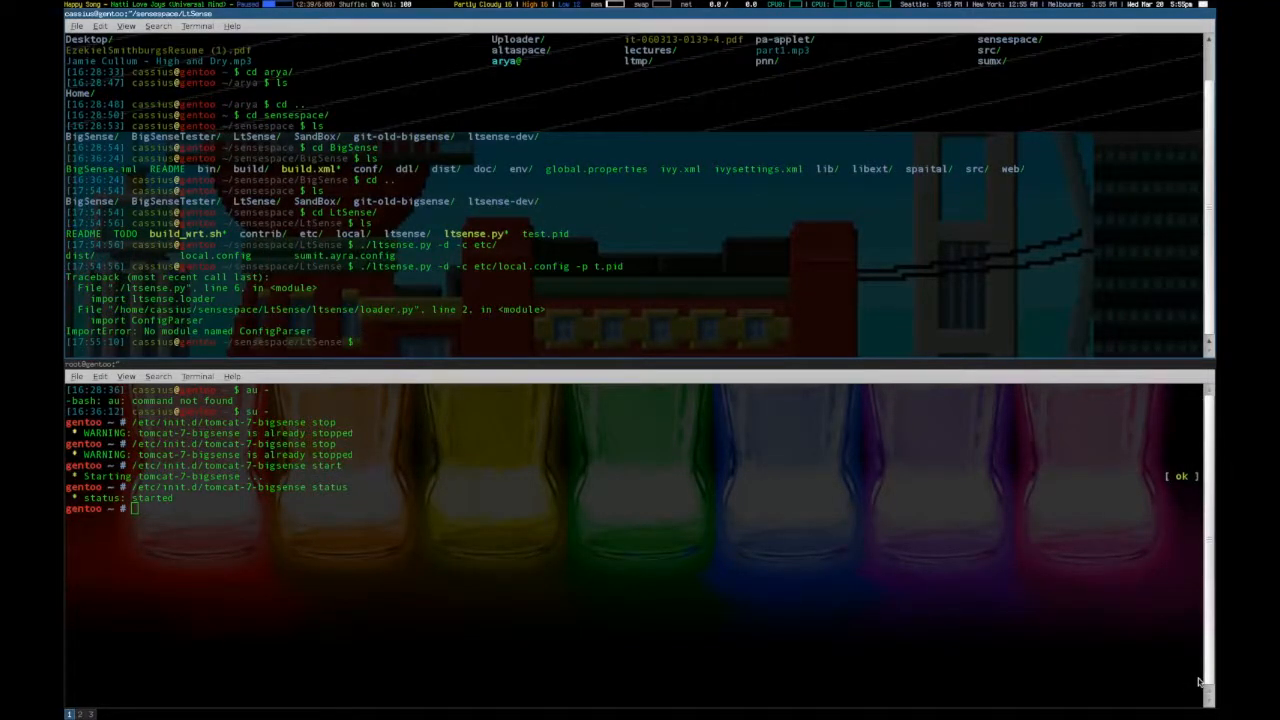
pyautogui.write('pyt/ltsense.py -d -c etc/local.config -p t.pid')
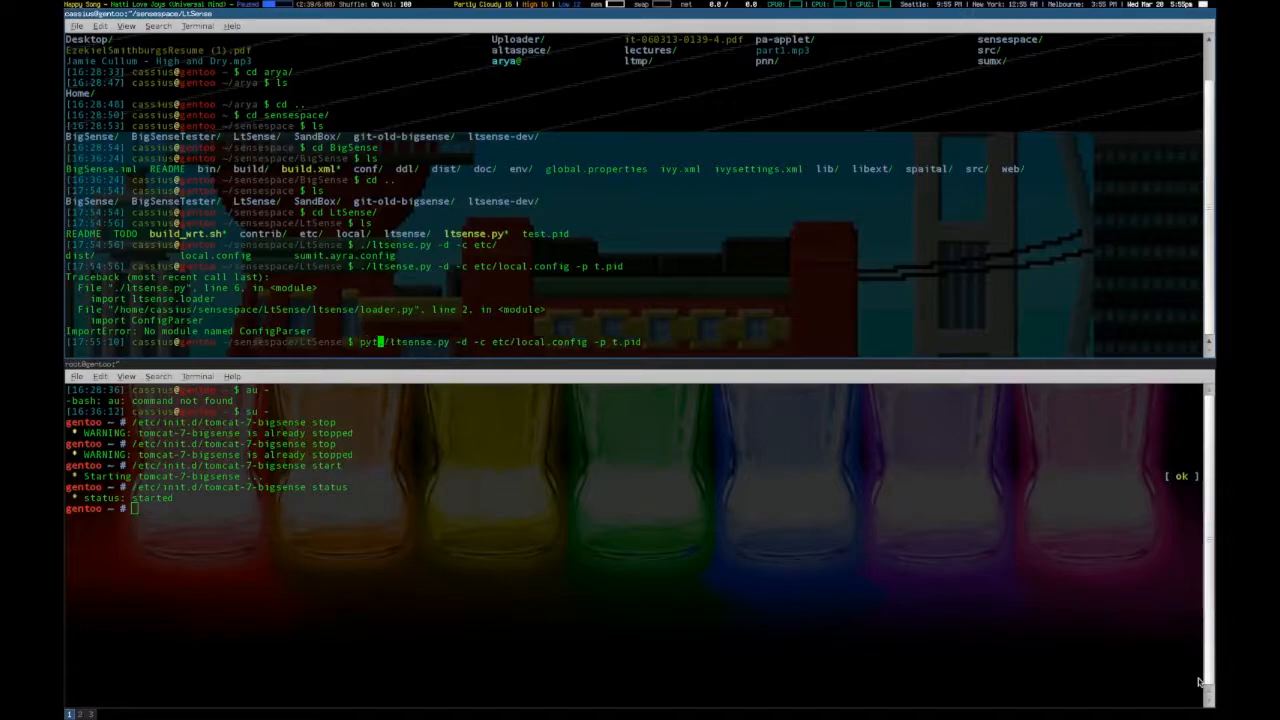